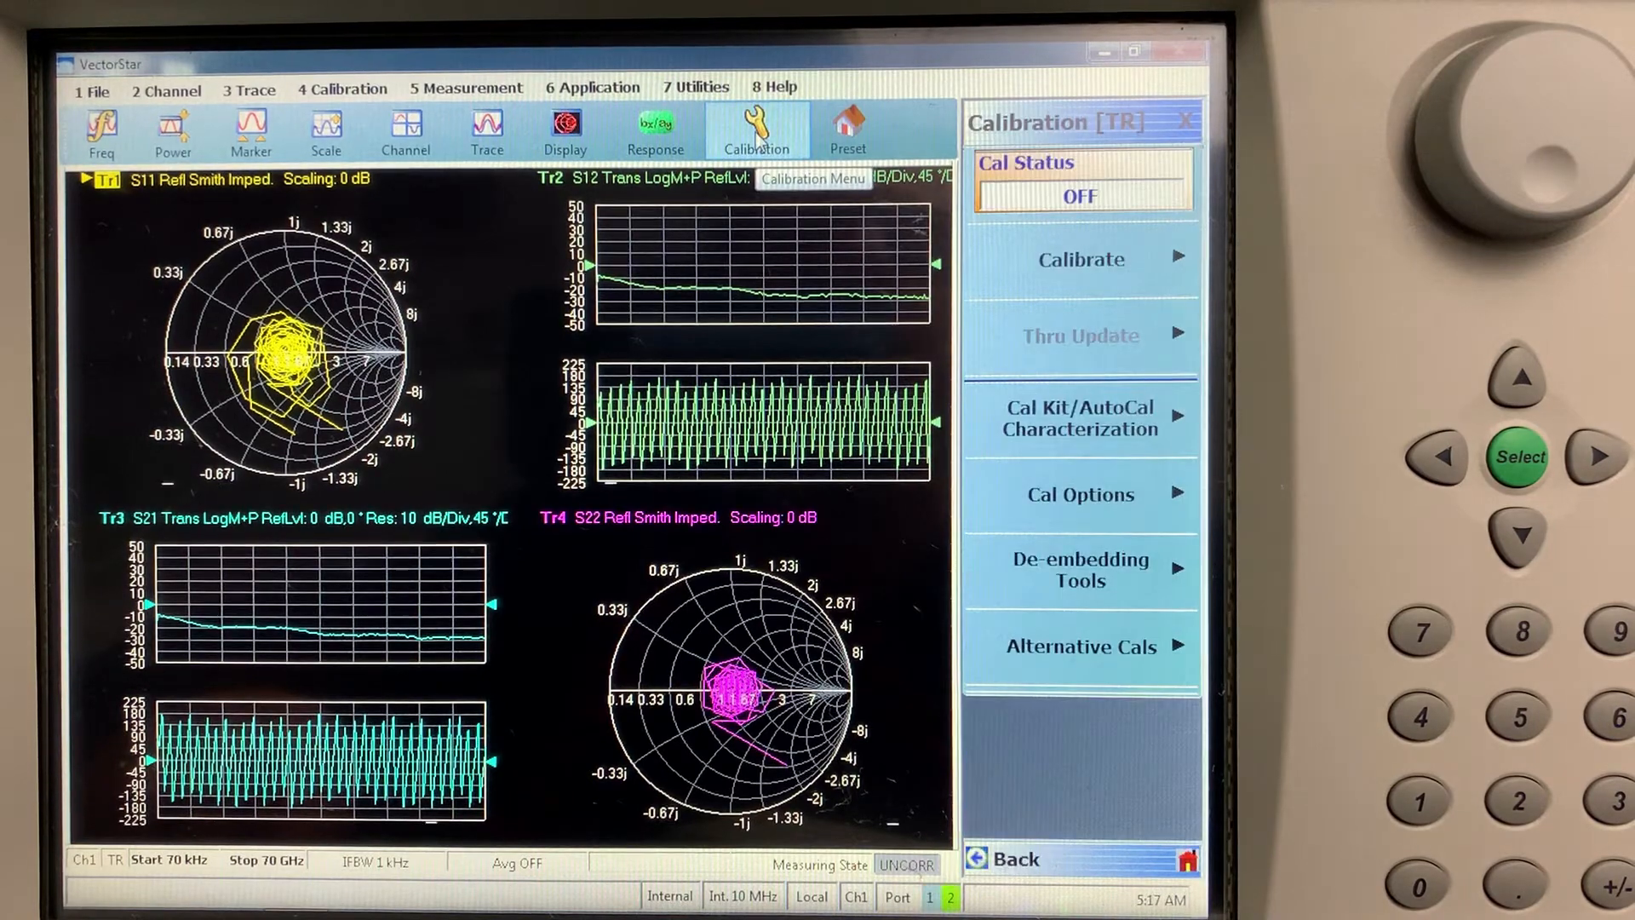
mouse_move(1081, 259)
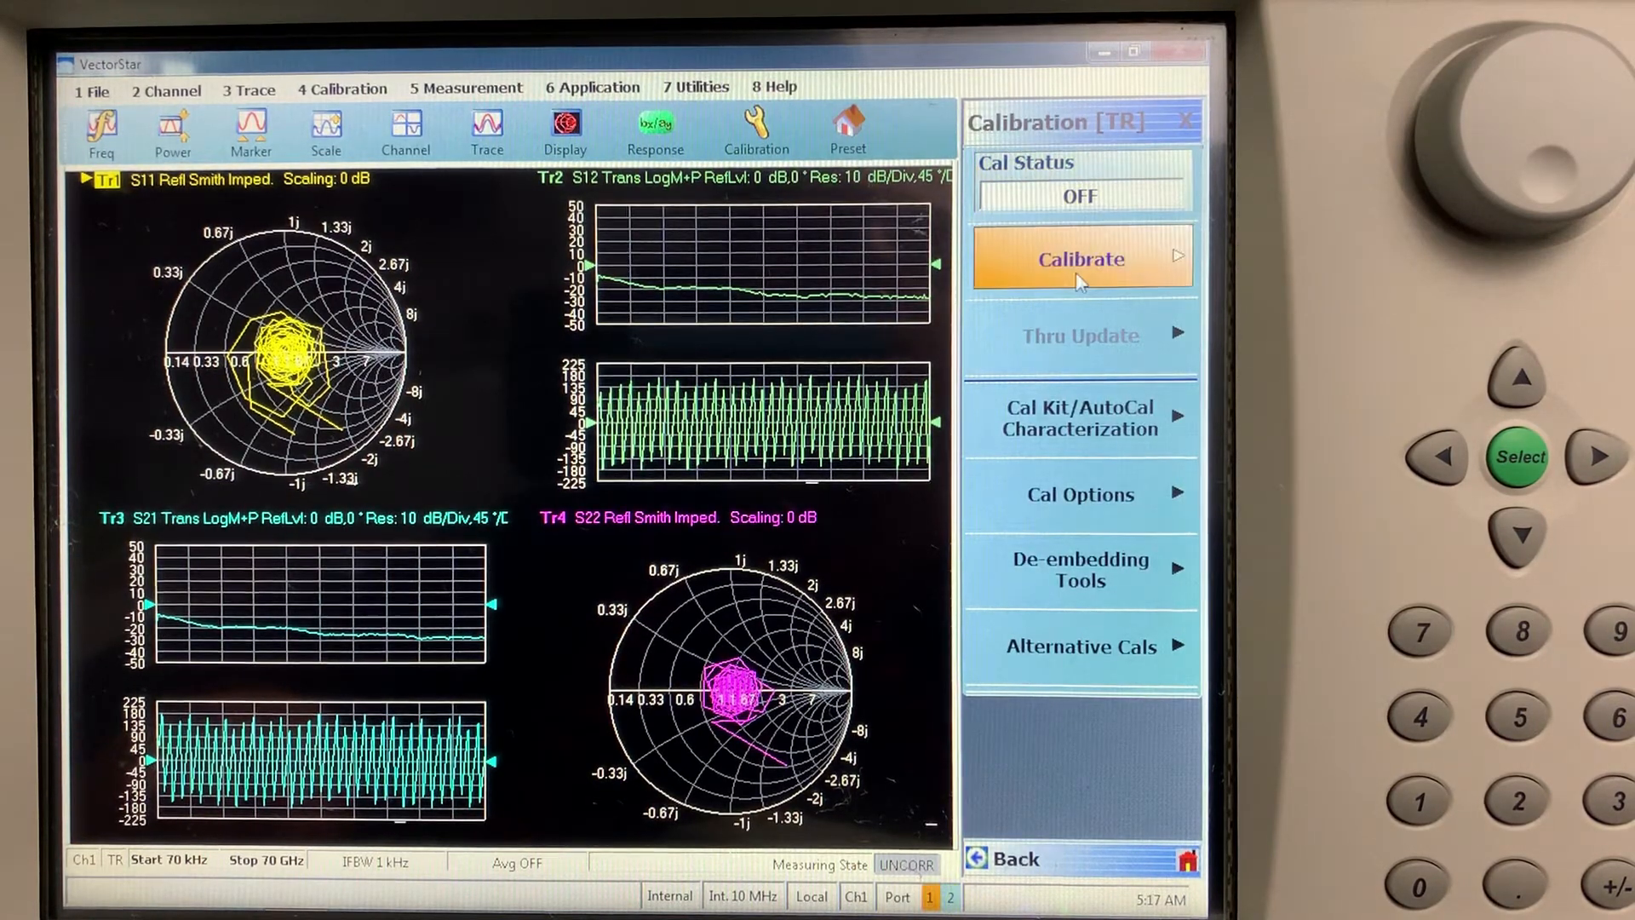
Step: Run a Full 2 Port AutoCal on ports 1 and 2 with Internal Thru
click(1080, 259)
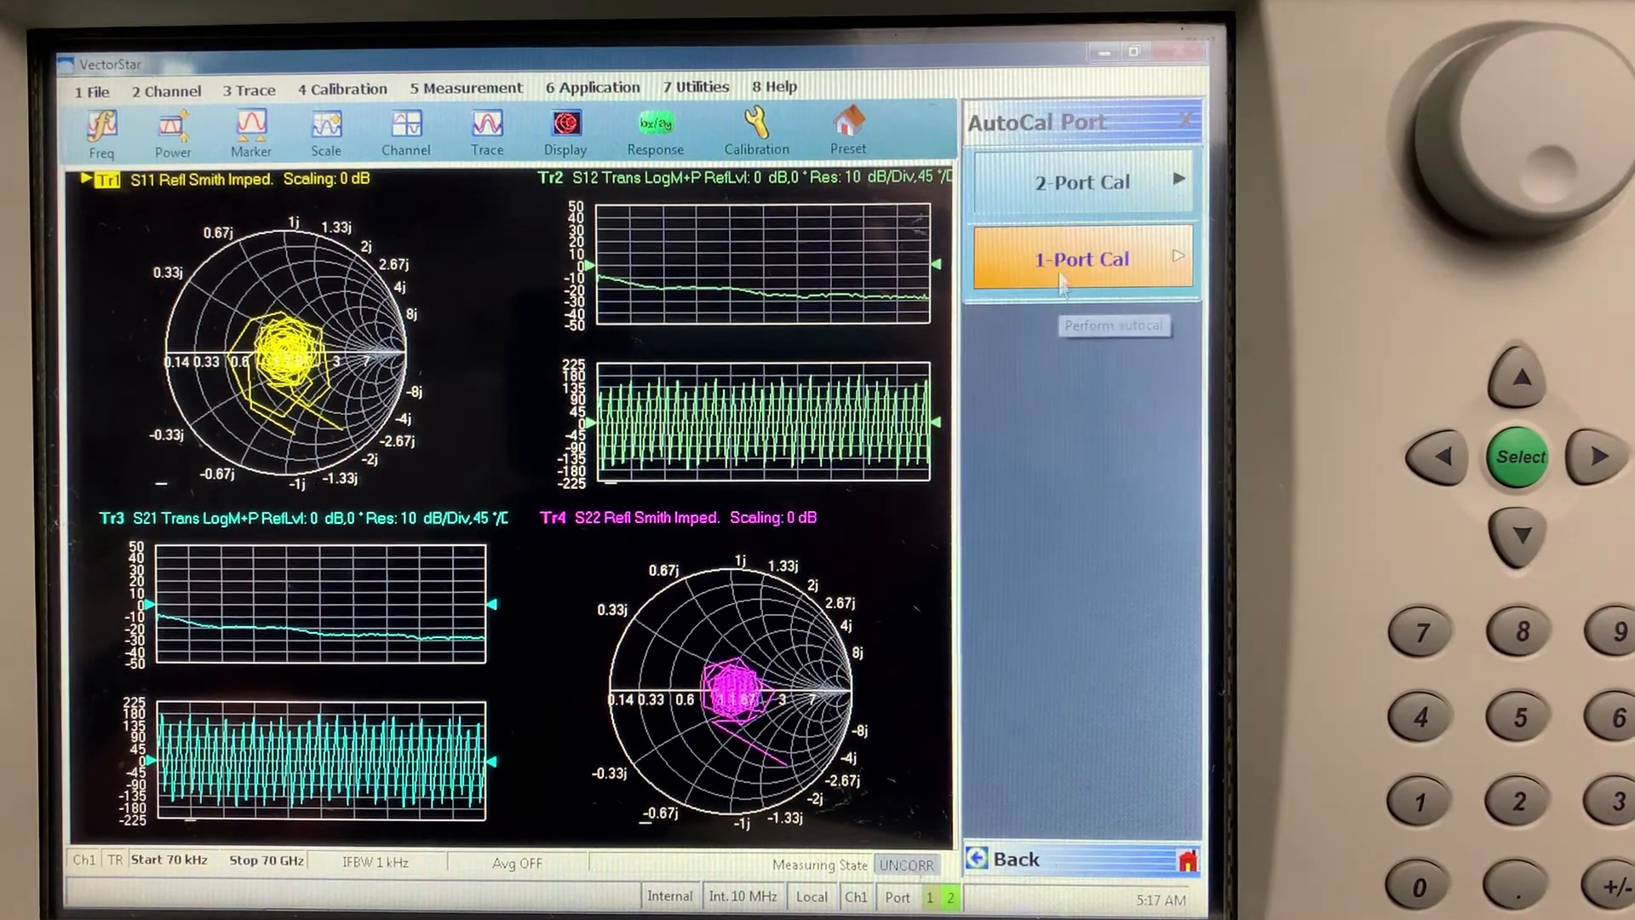
click(1081, 259)
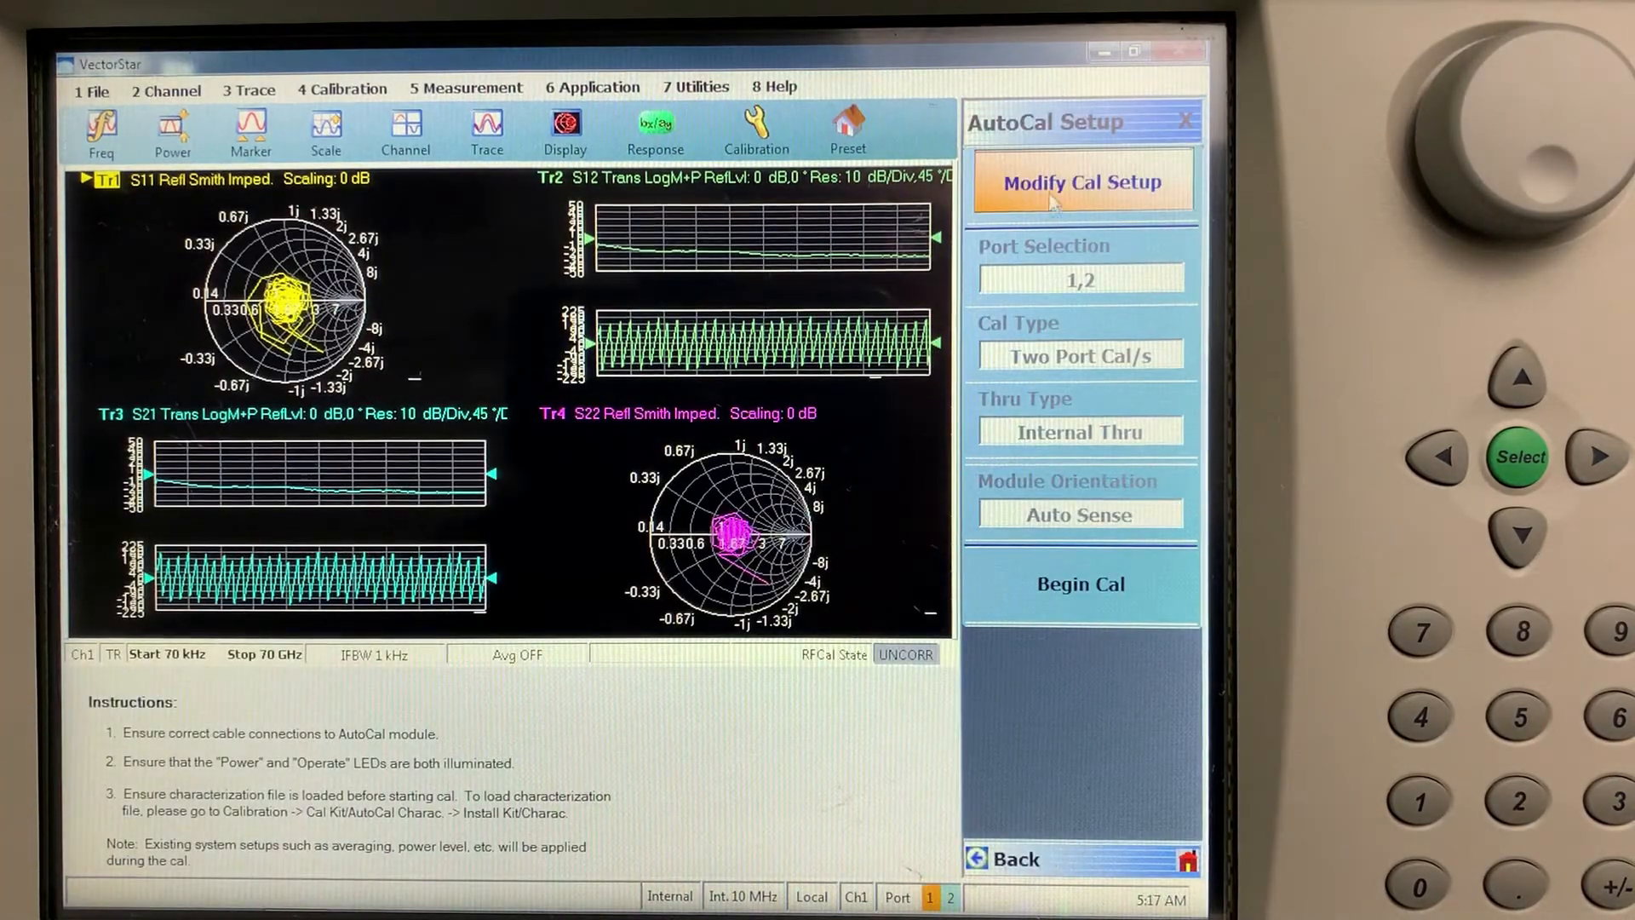
click(1081, 180)
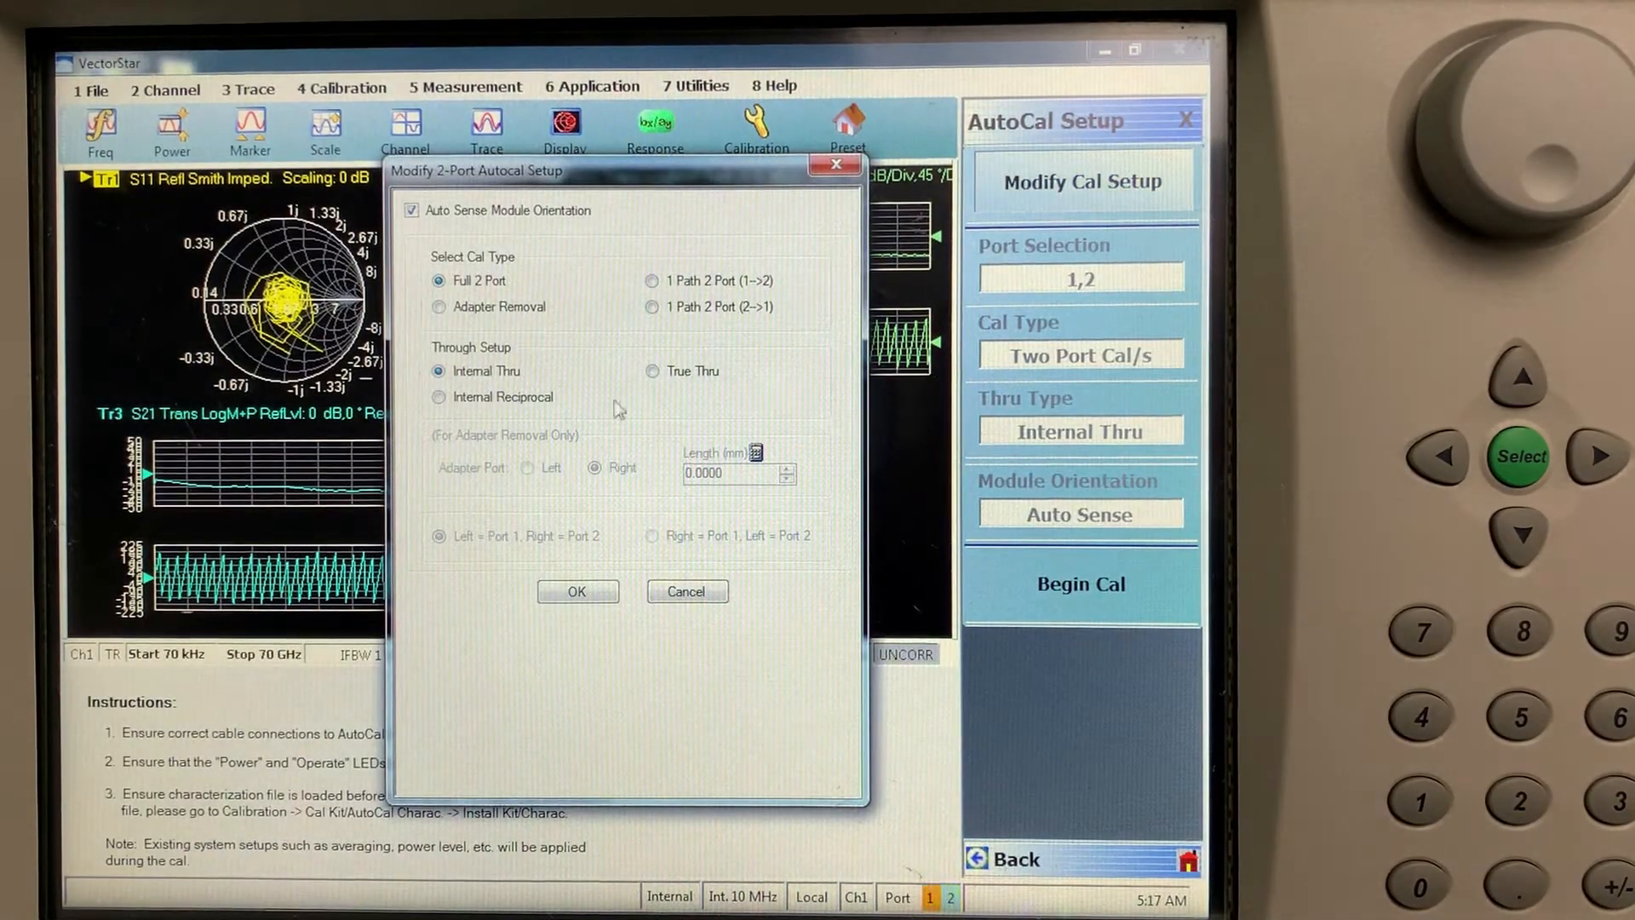
mouse_move(672, 391)
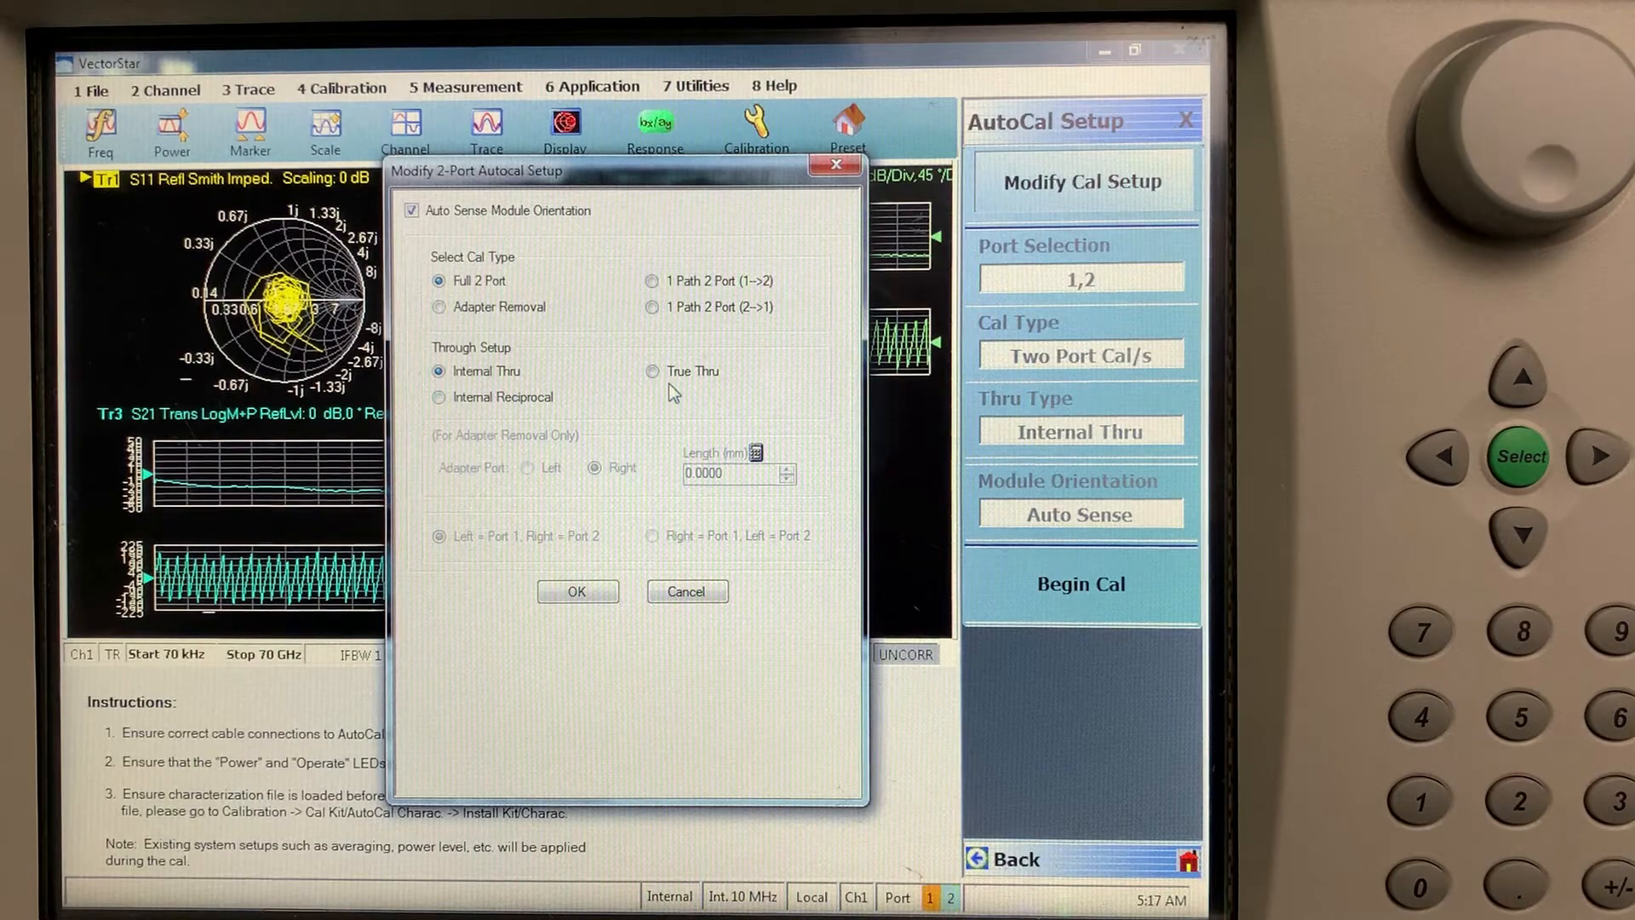
click(576, 591)
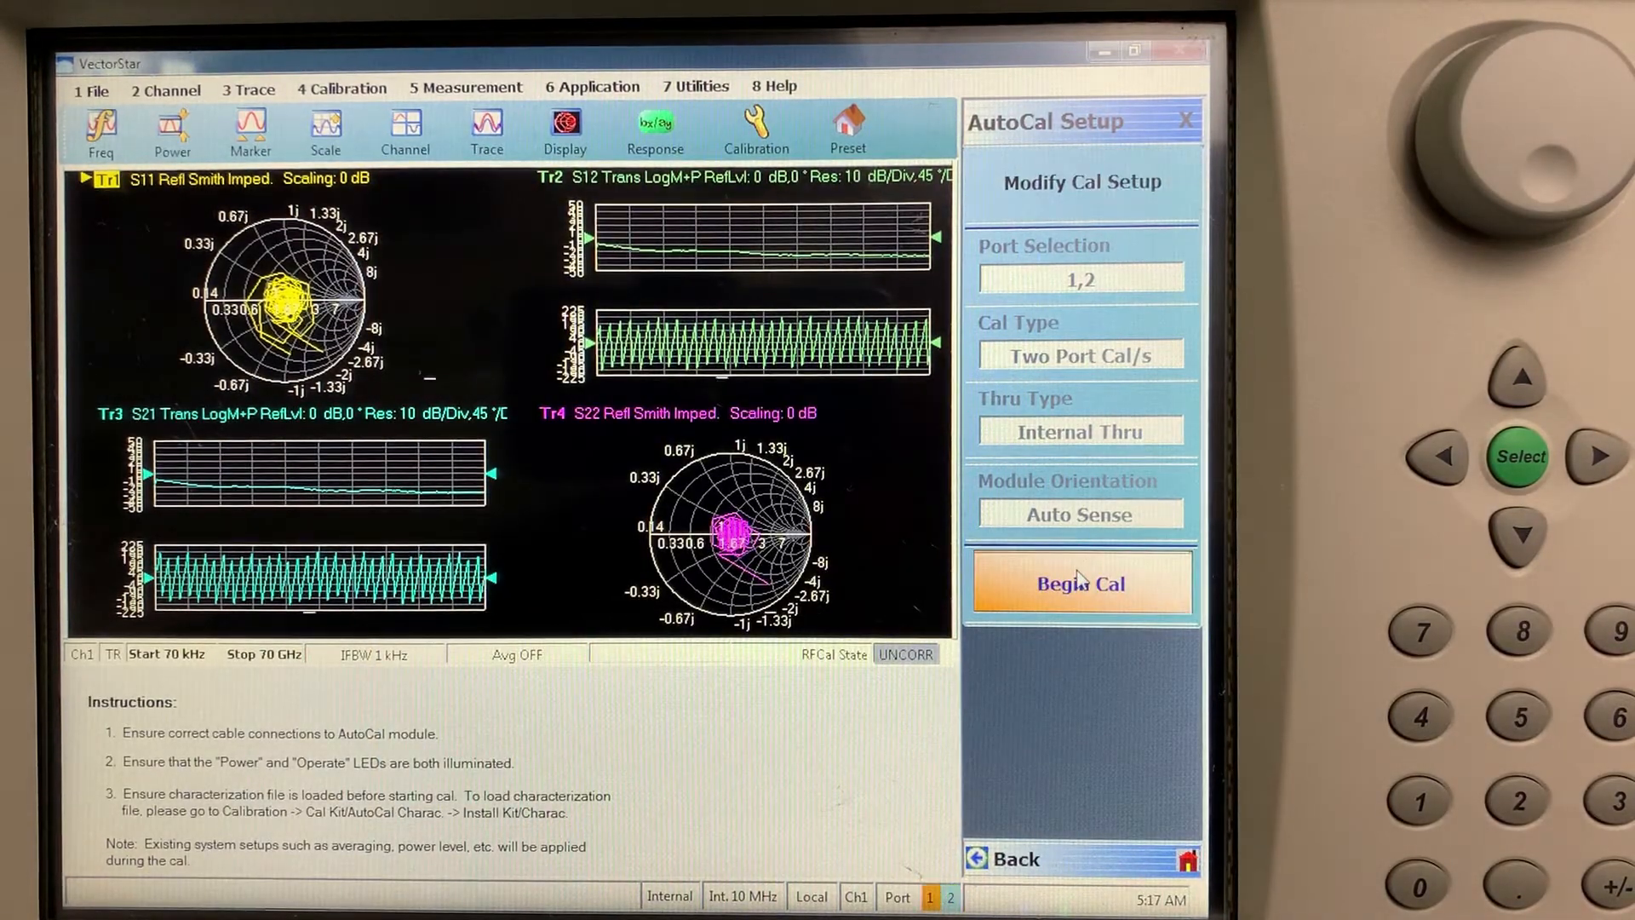
click(1080, 583)
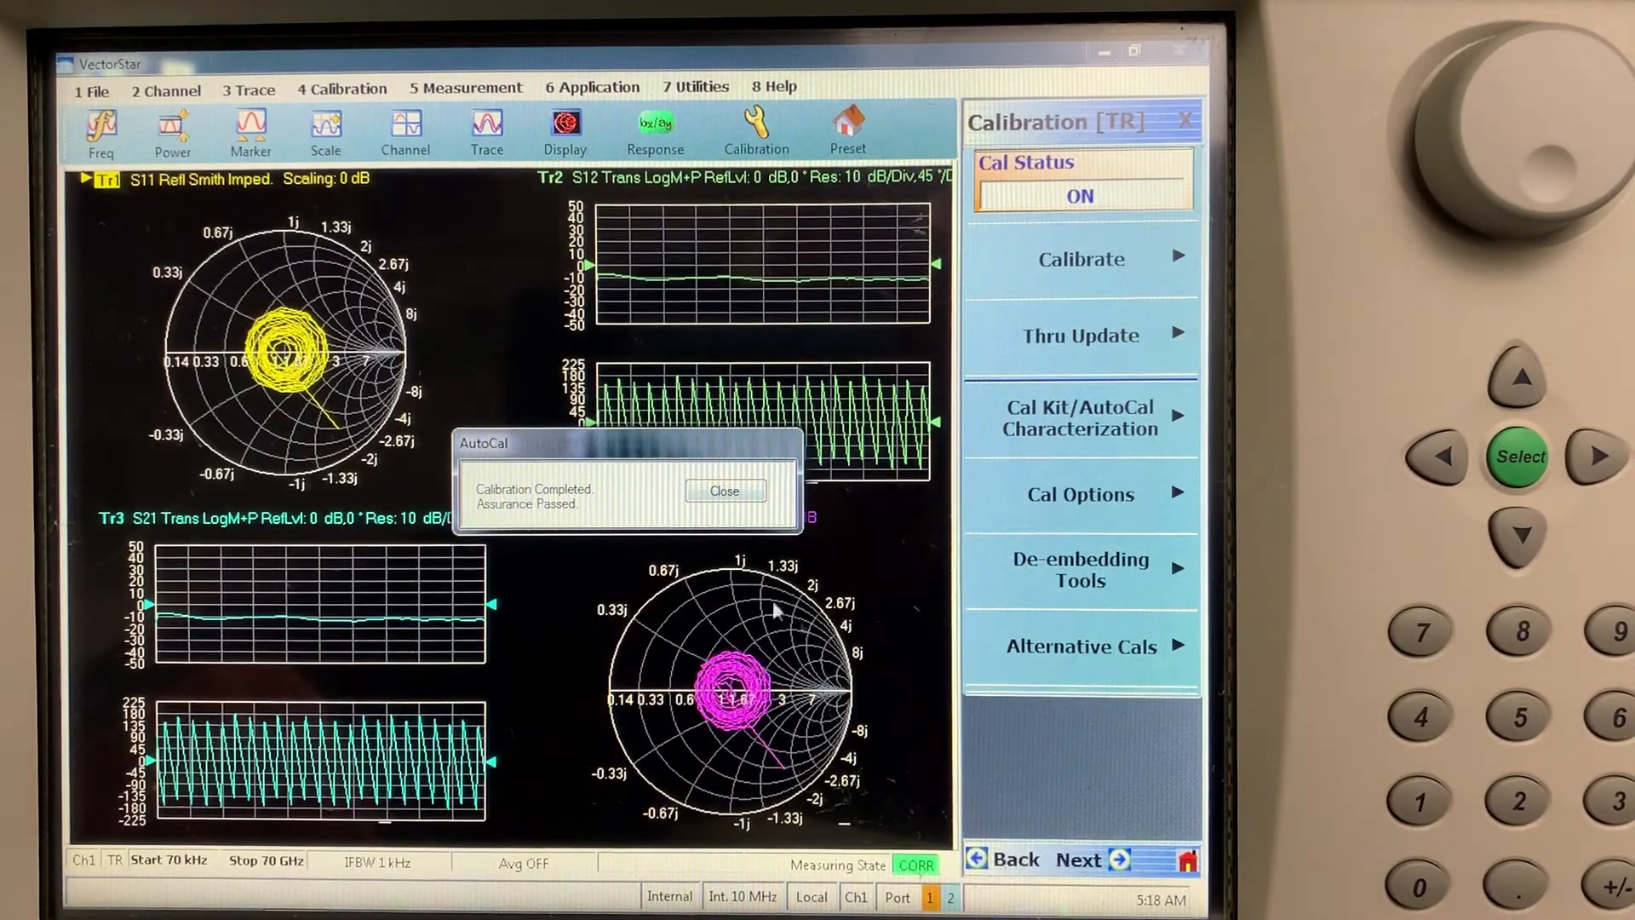
Step: Close the AutoCal complete message and return to the Main Menu showing the S21 trace
click(724, 491)
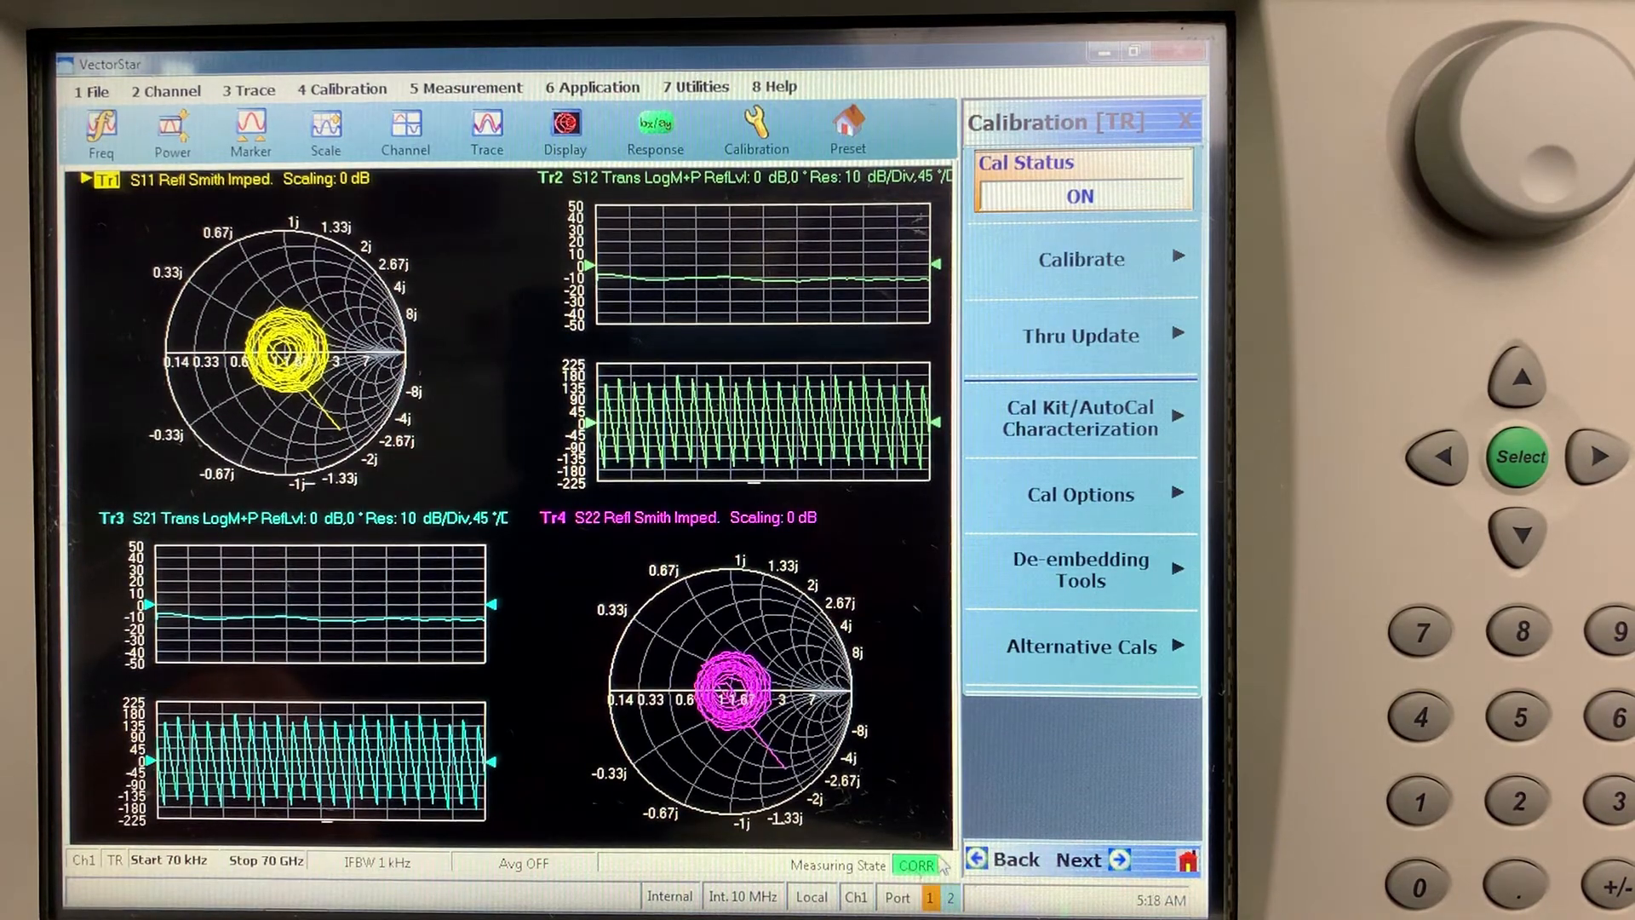
click(93, 92)
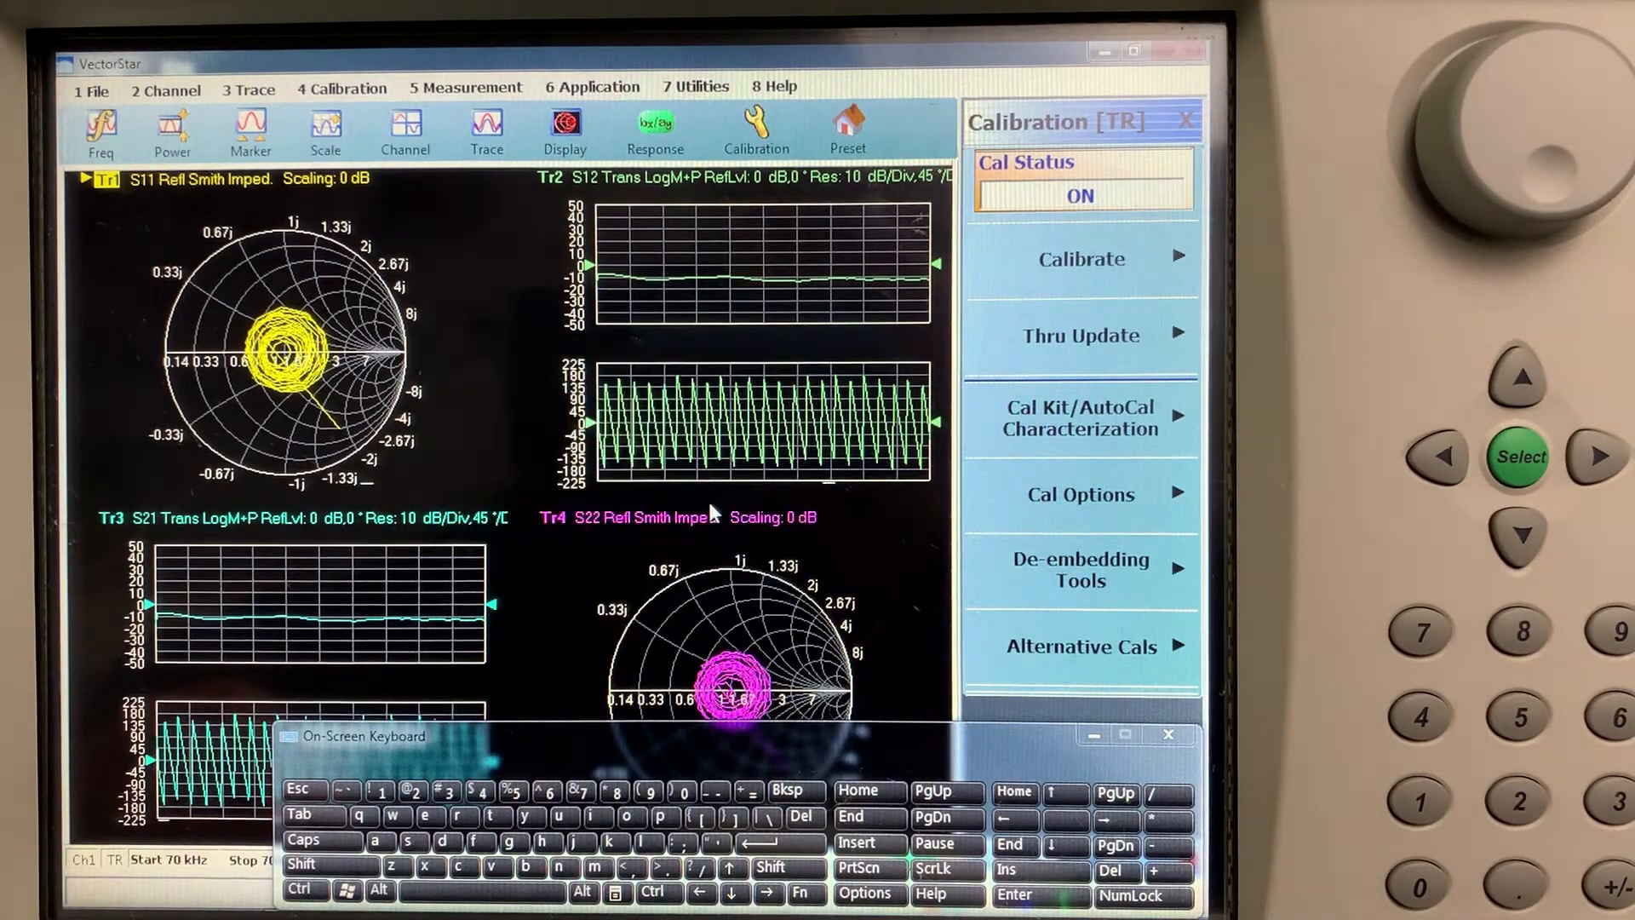
click(1166, 735)
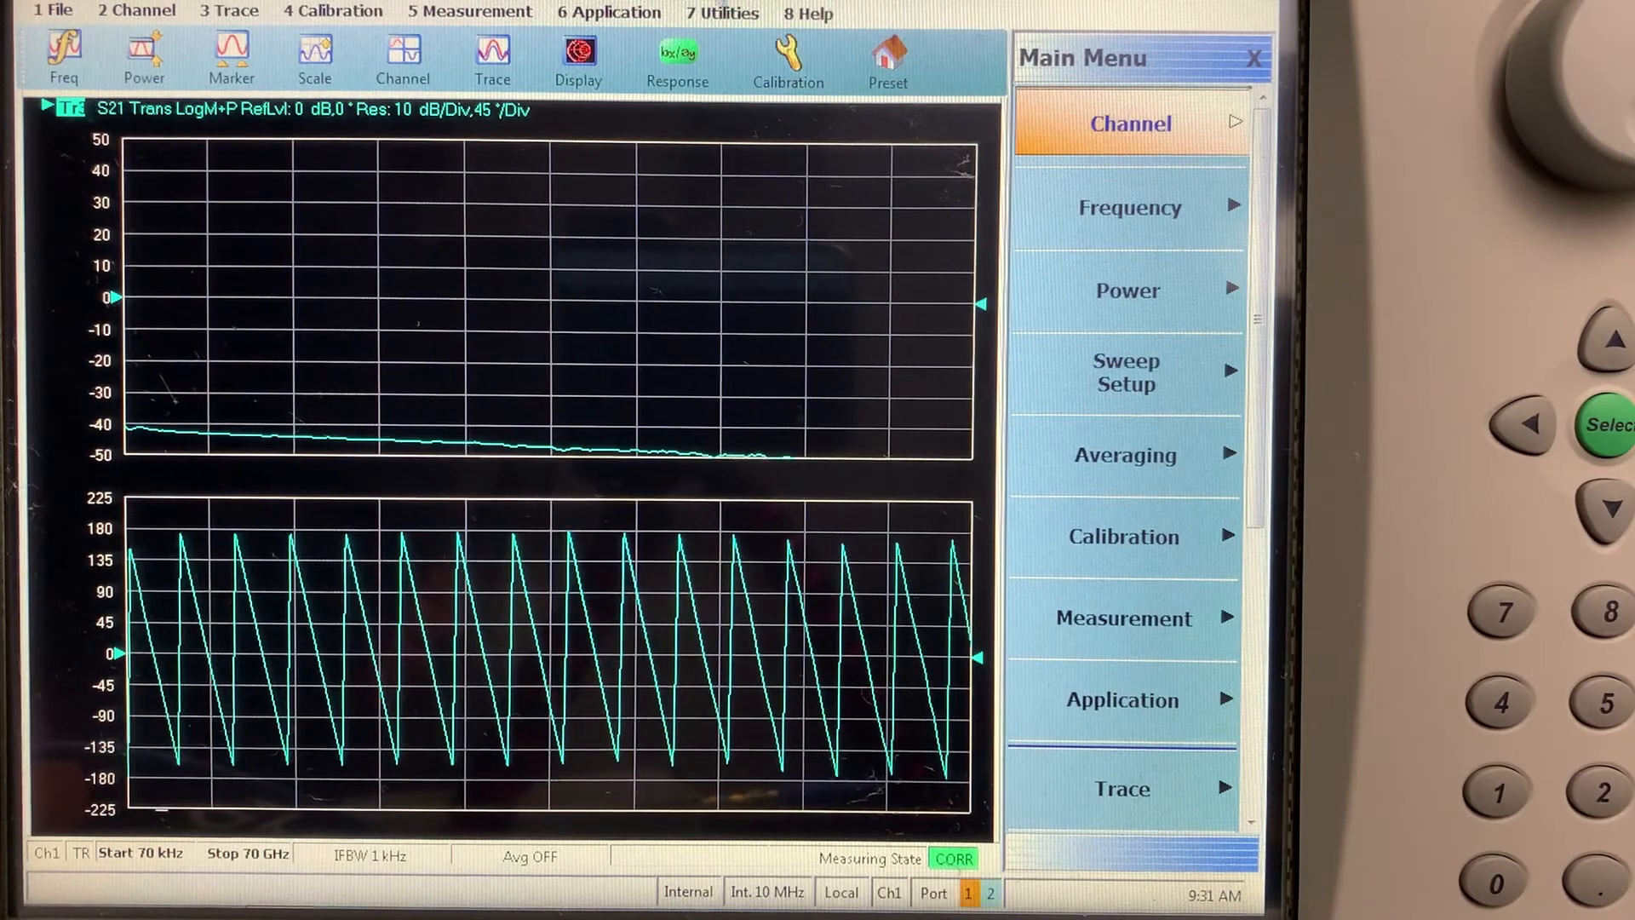
Step: Open the Trace menu from the Main Menu
click(578, 57)
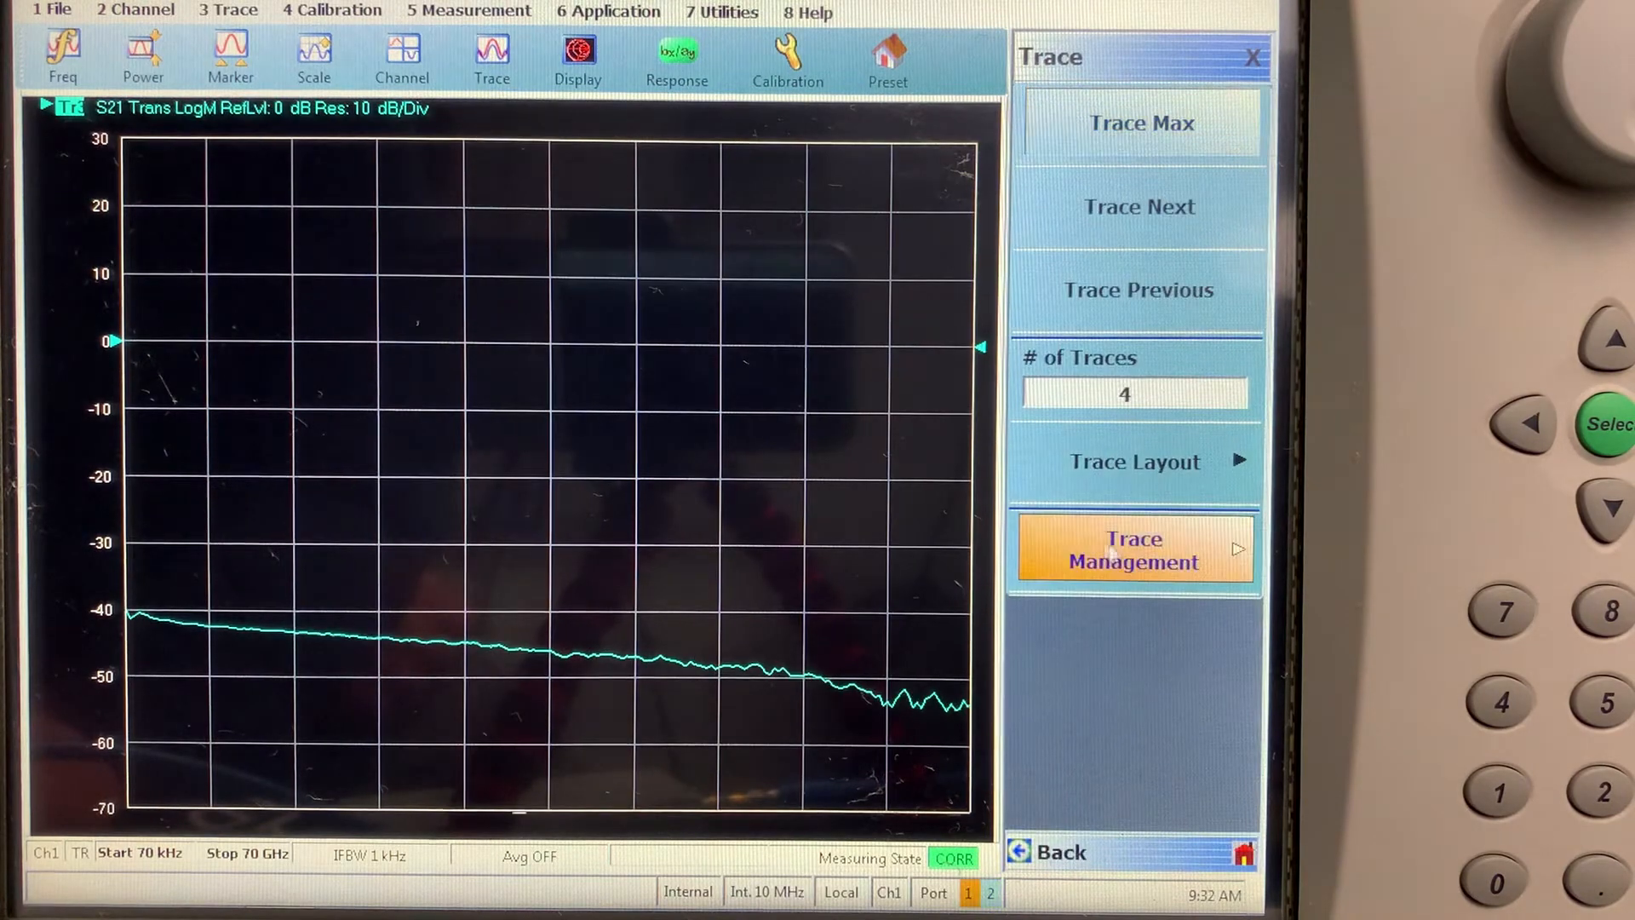
Step: Display traces 1 and 3 on a single graph, with S11 in Log Mag format
click(1131, 549)
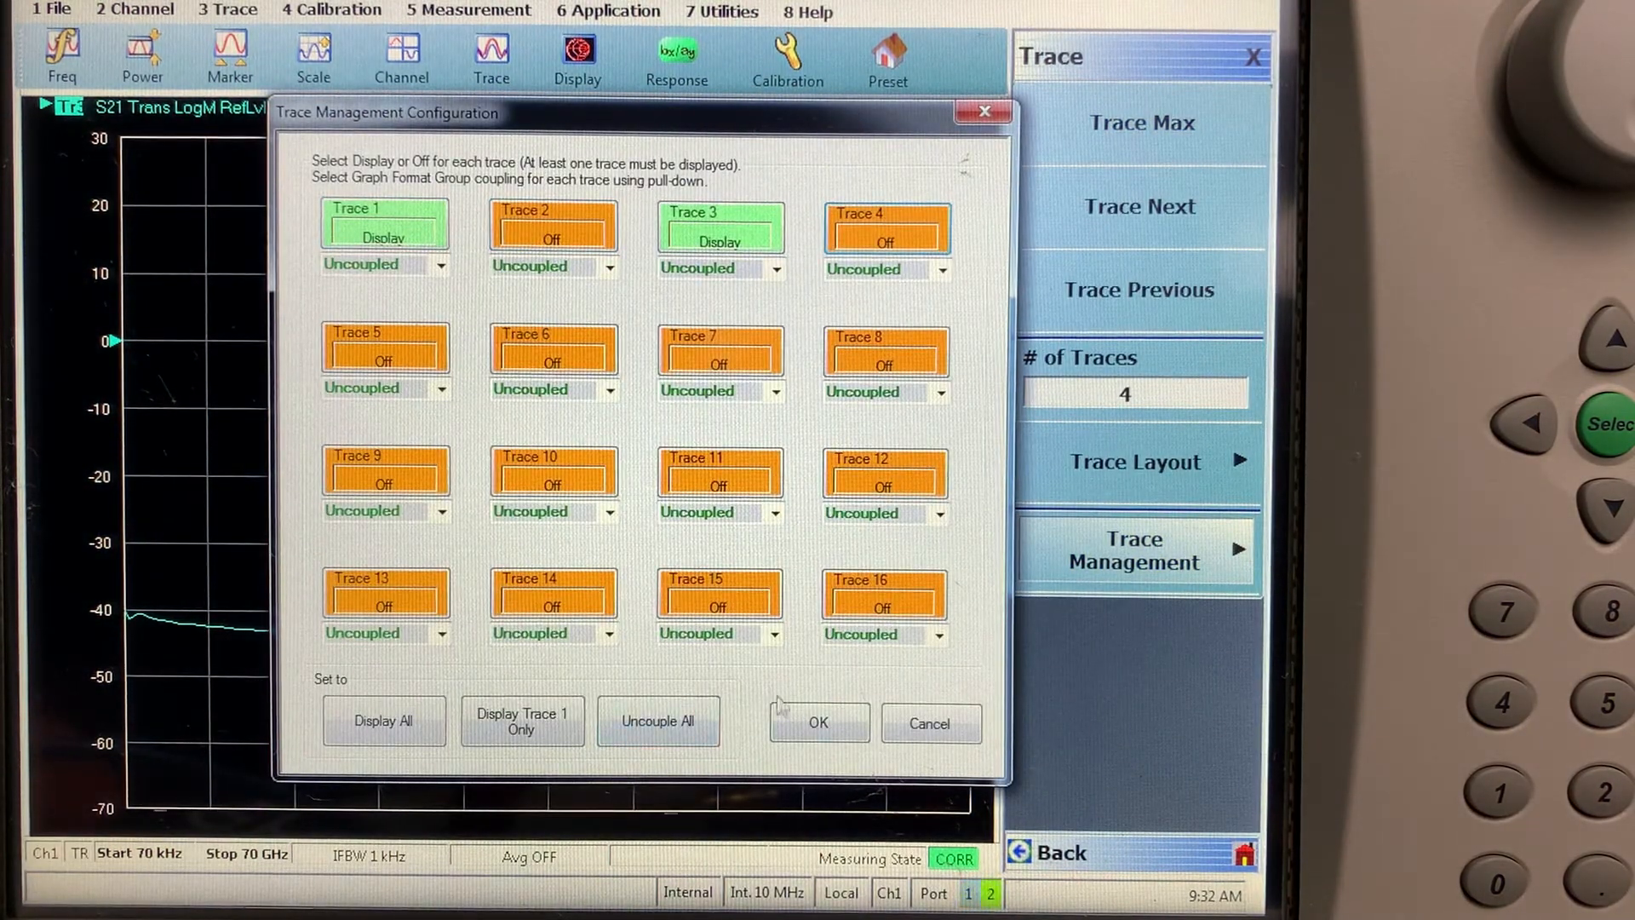
click(817, 723)
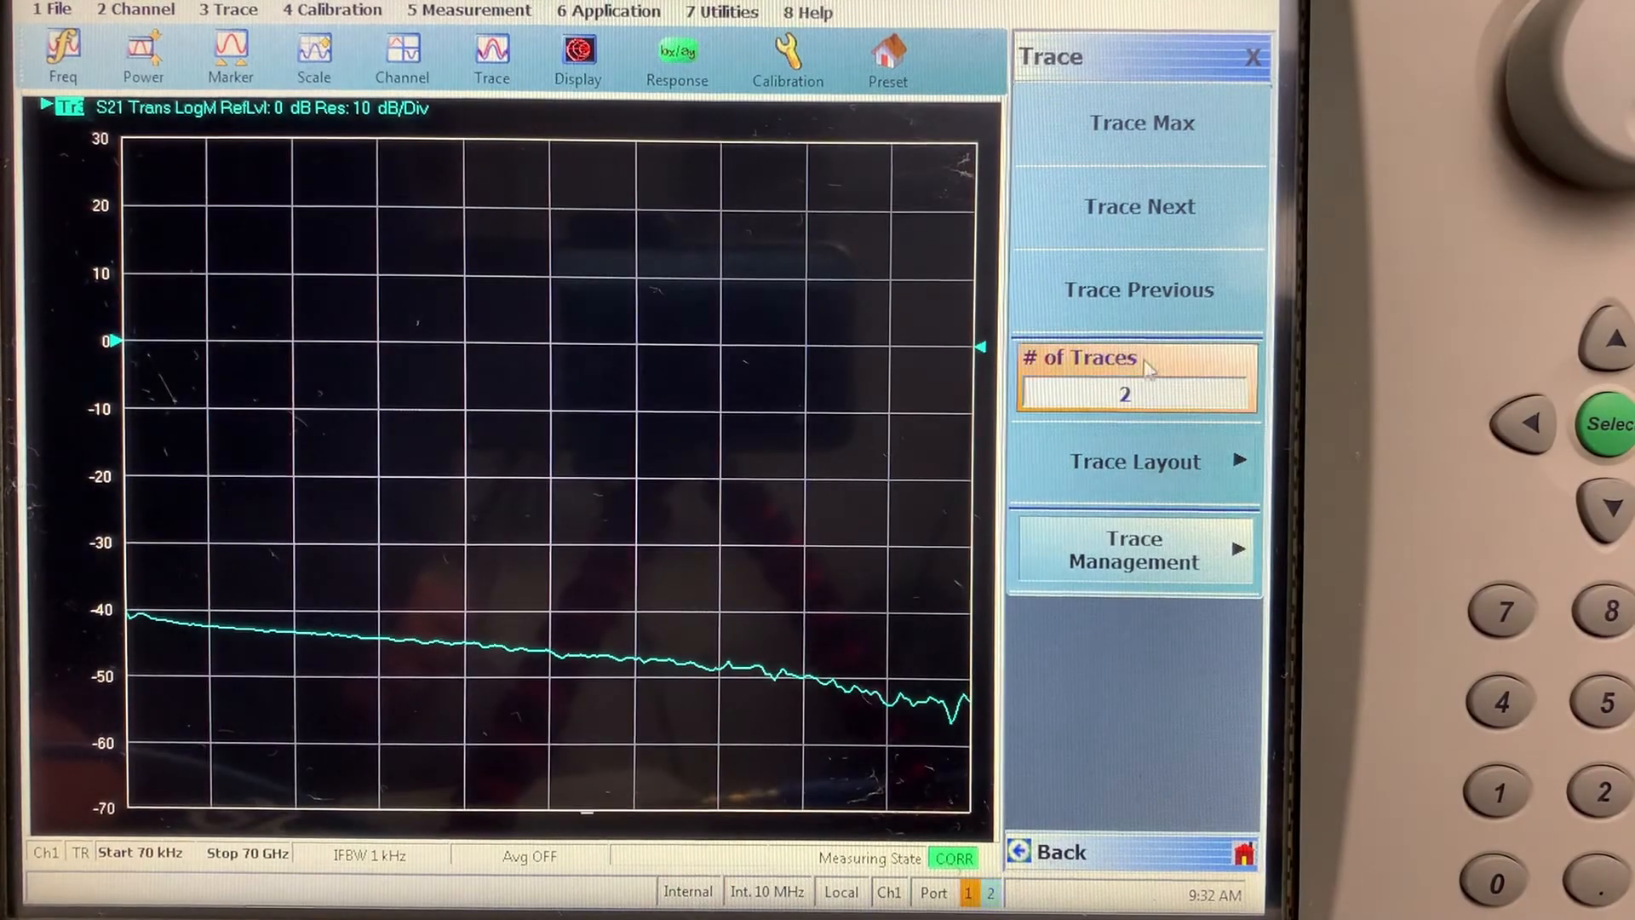
click(1133, 461)
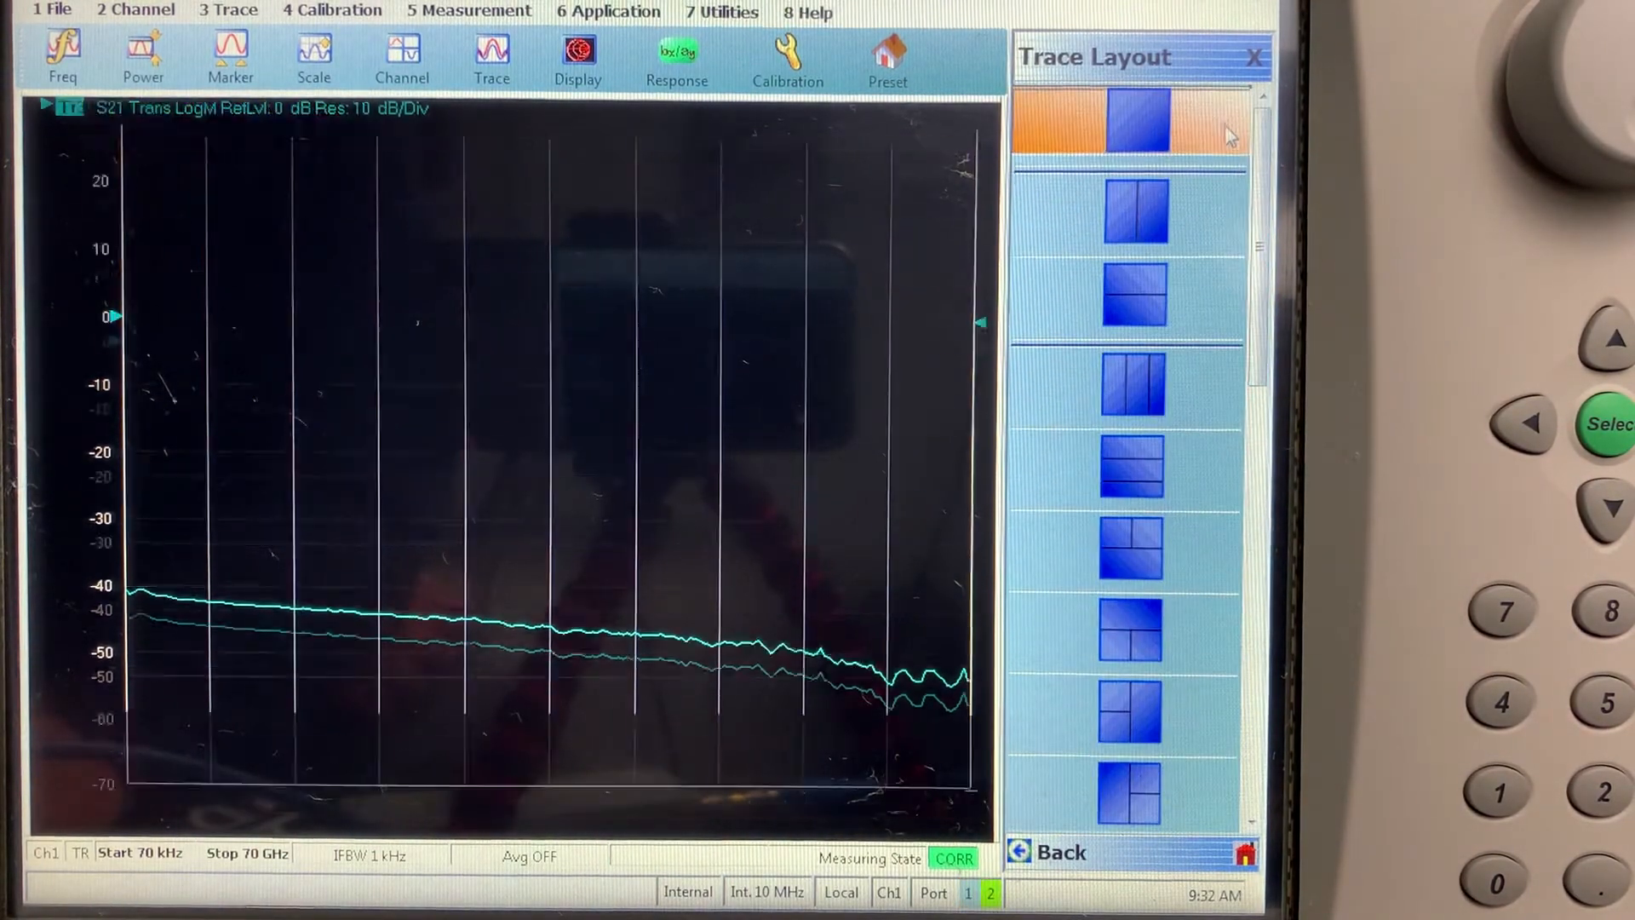
click(1129, 118)
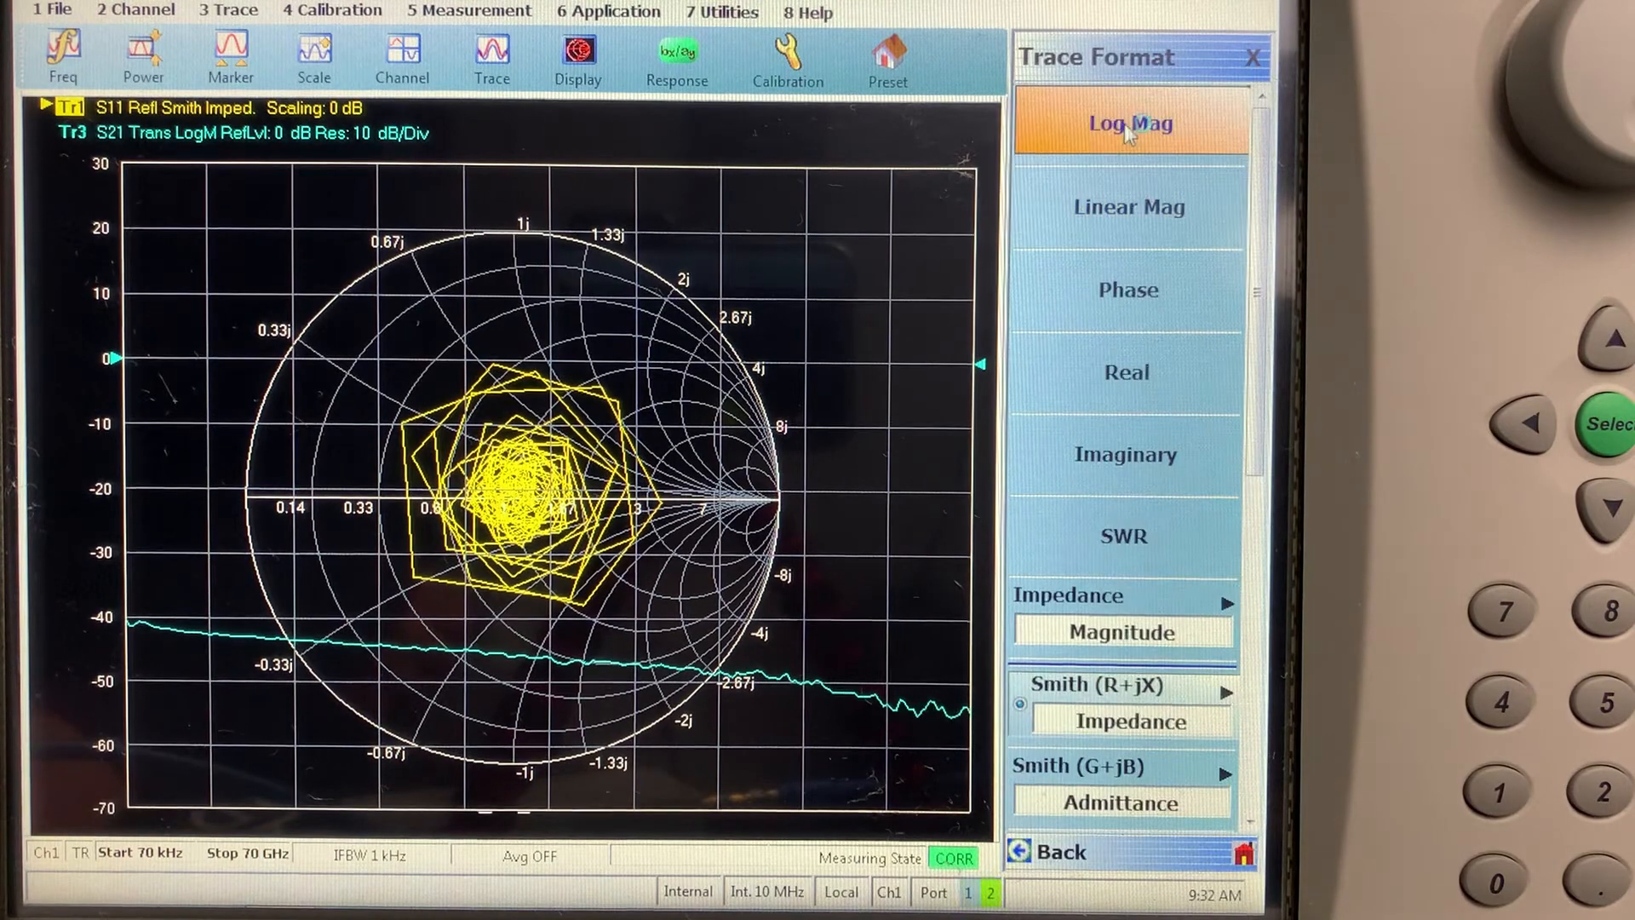
click(1128, 121)
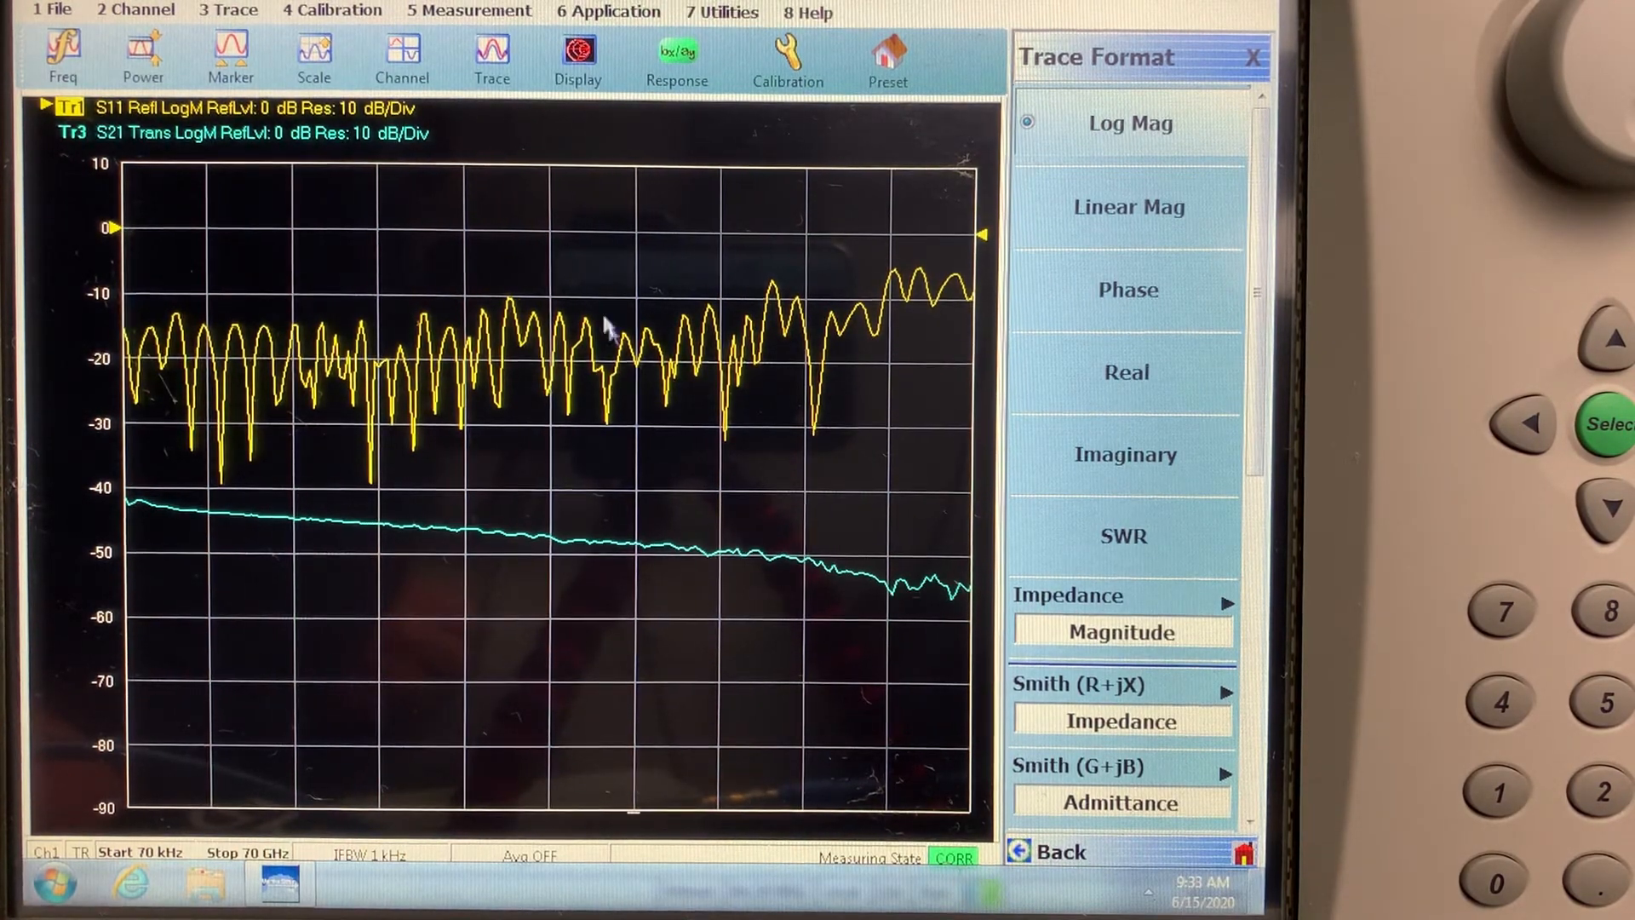
Step: Configure the E/O measurement with the current cal and OE6001_1310-1 file, then click Done
click(468, 10)
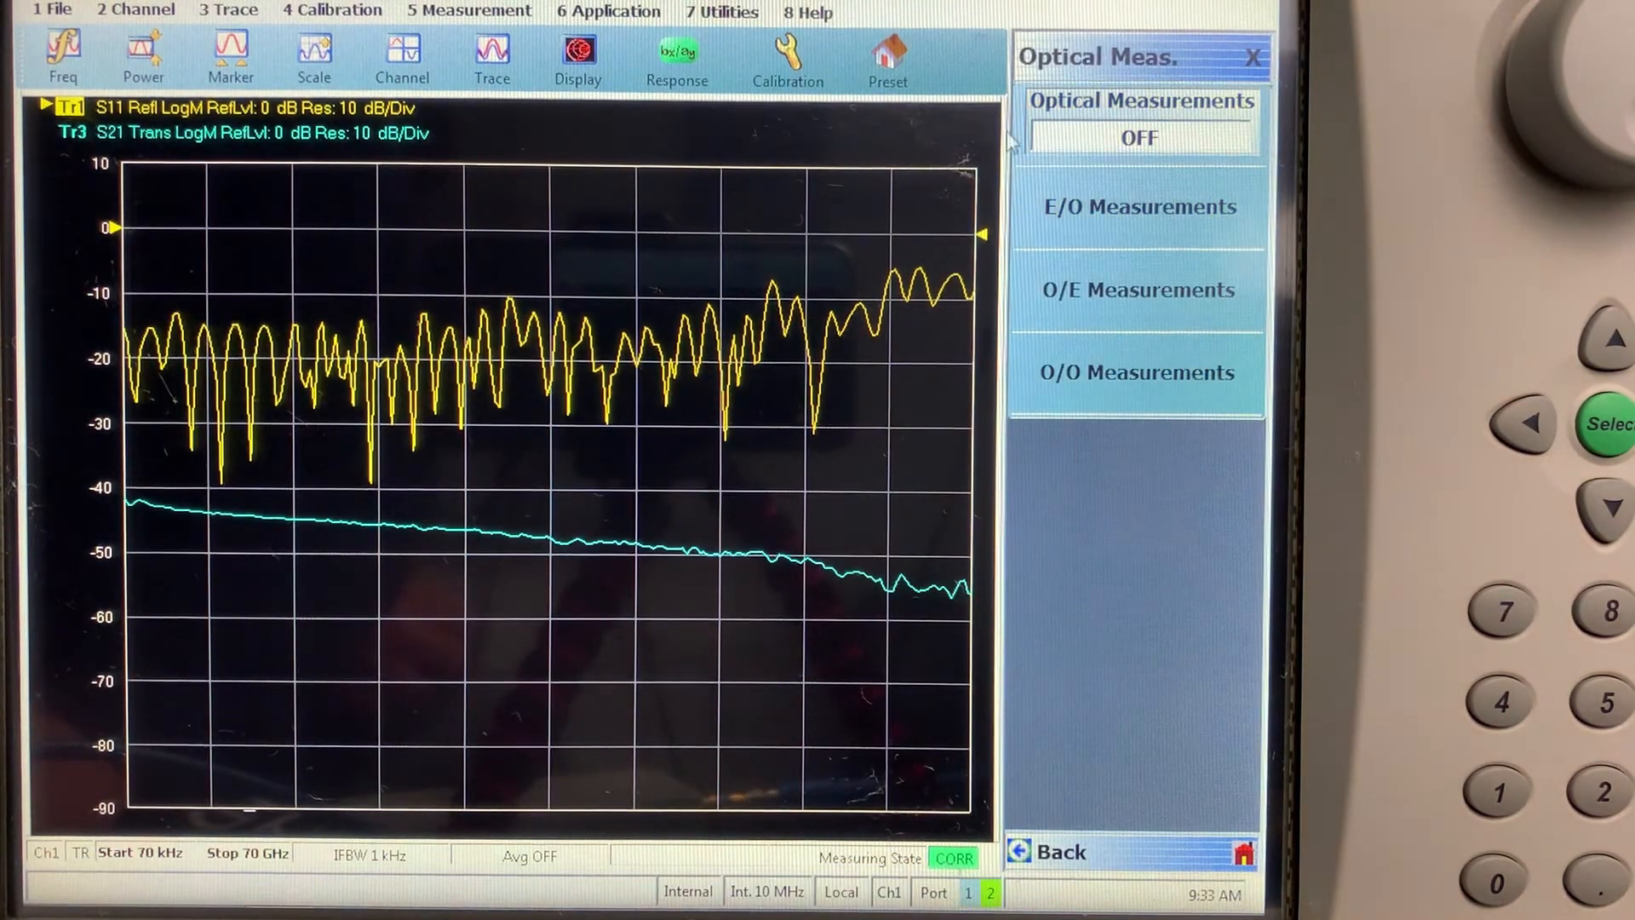
click(1138, 205)
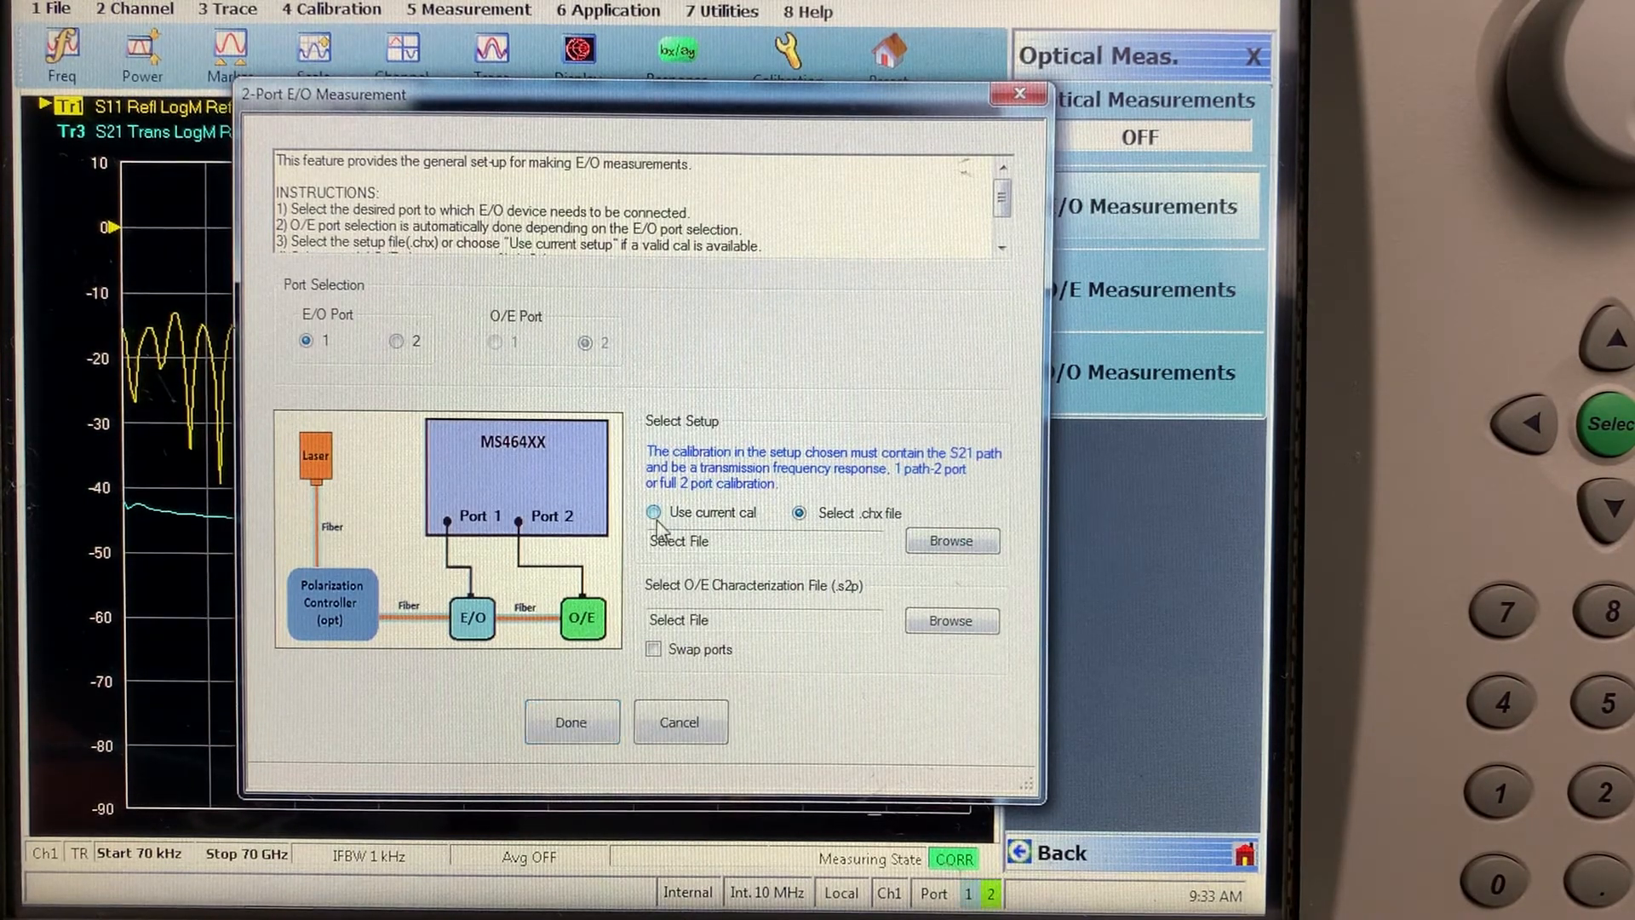
click(654, 512)
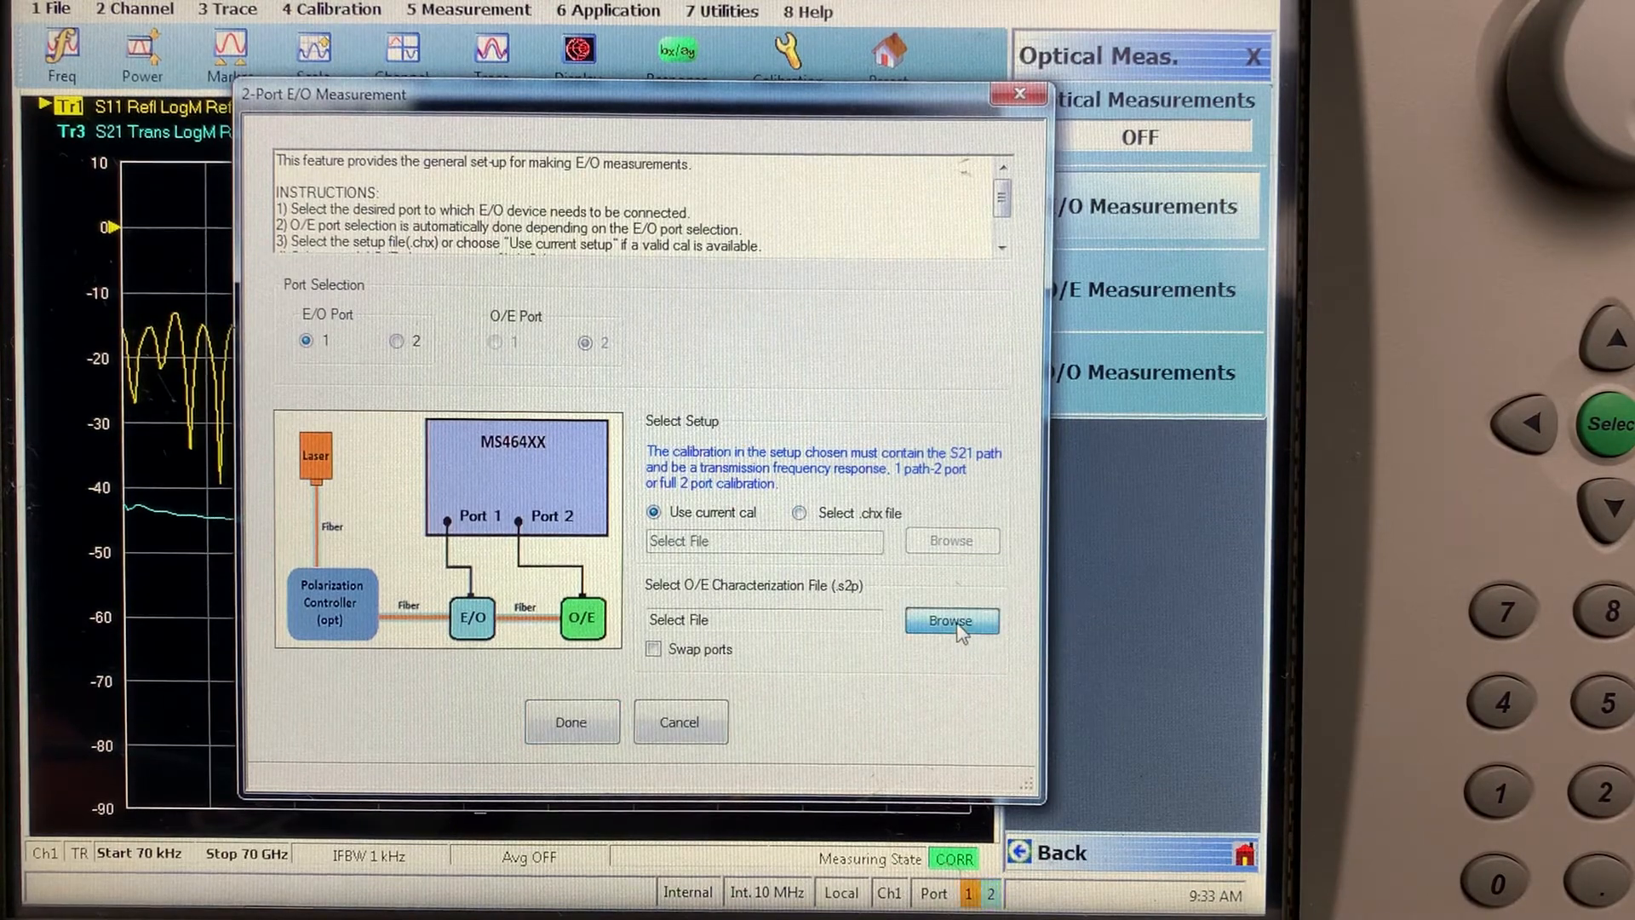
click(949, 620)
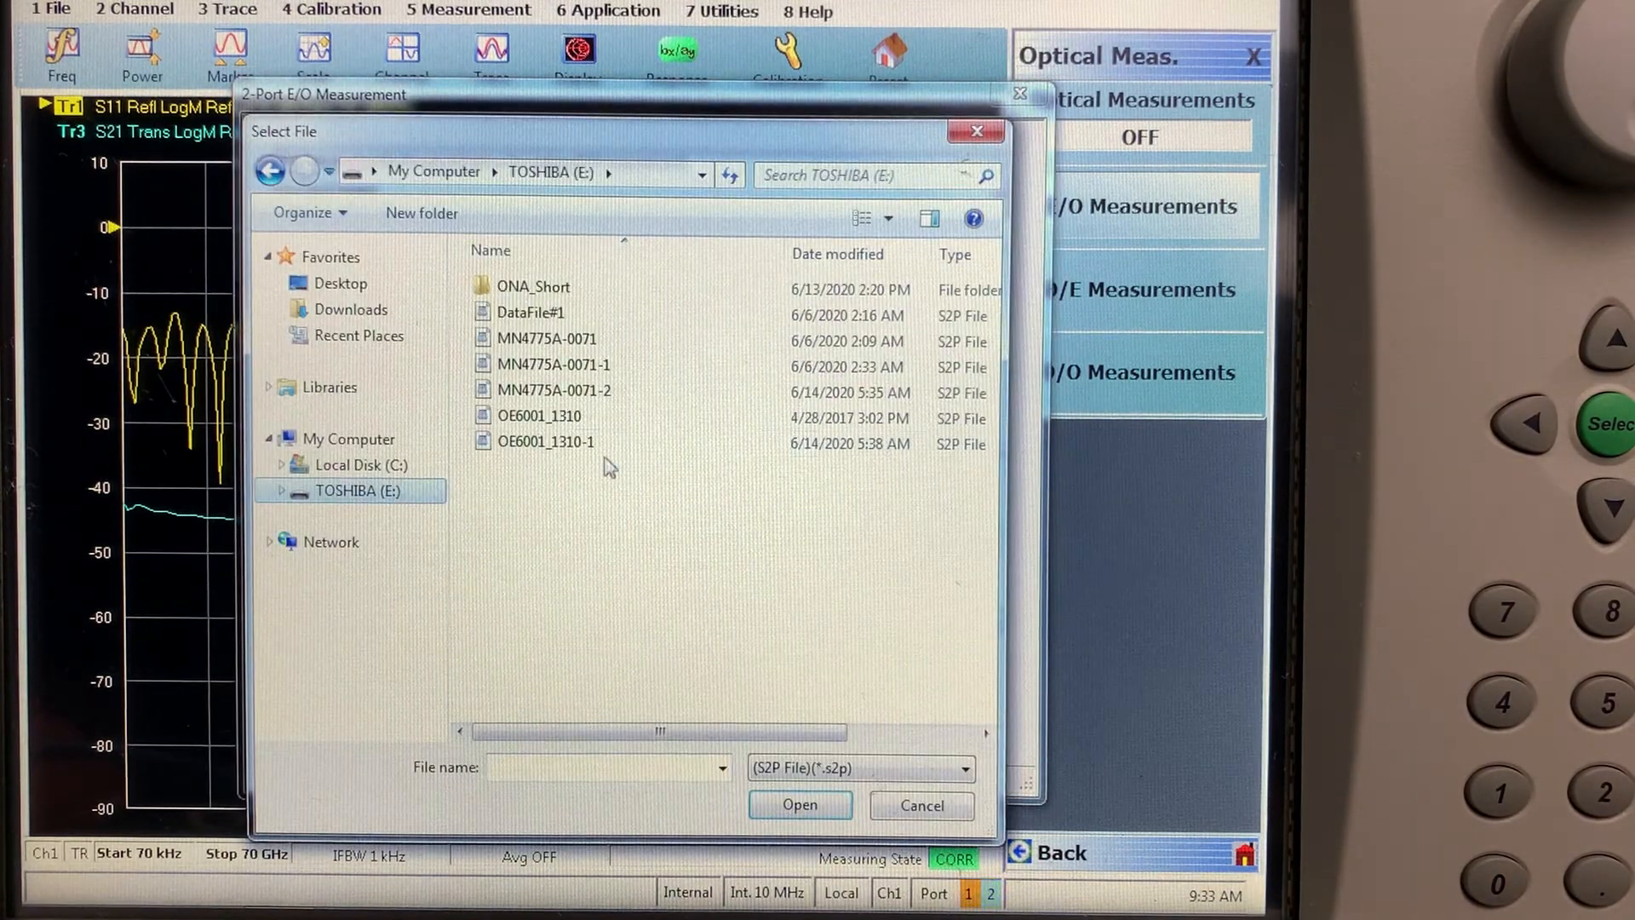
click(545, 441)
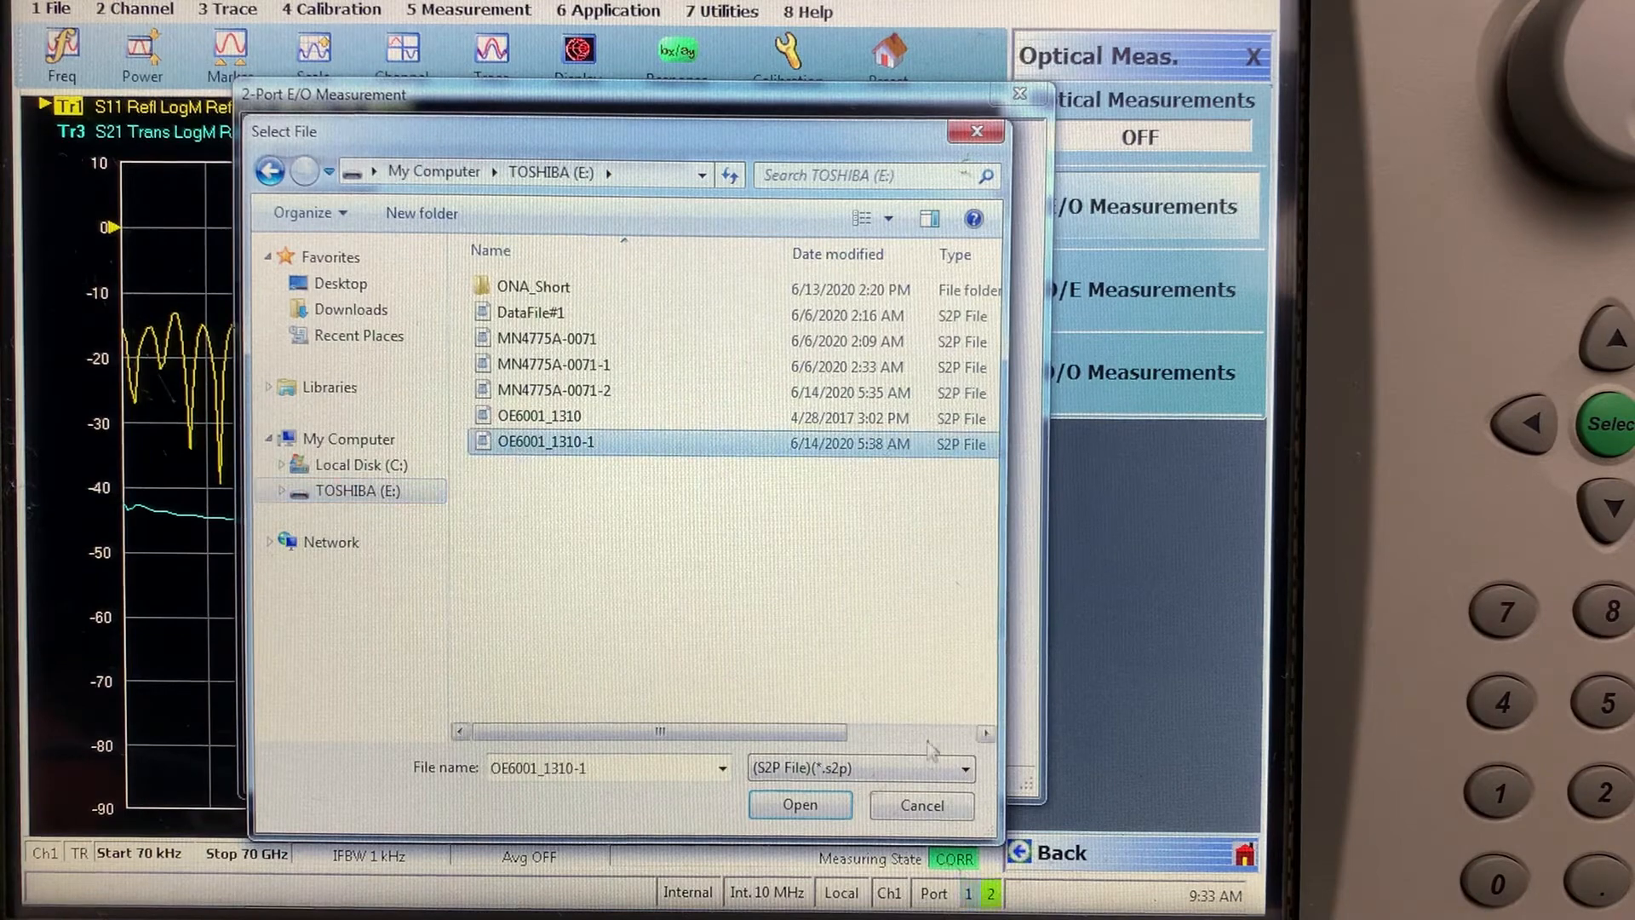
click(799, 805)
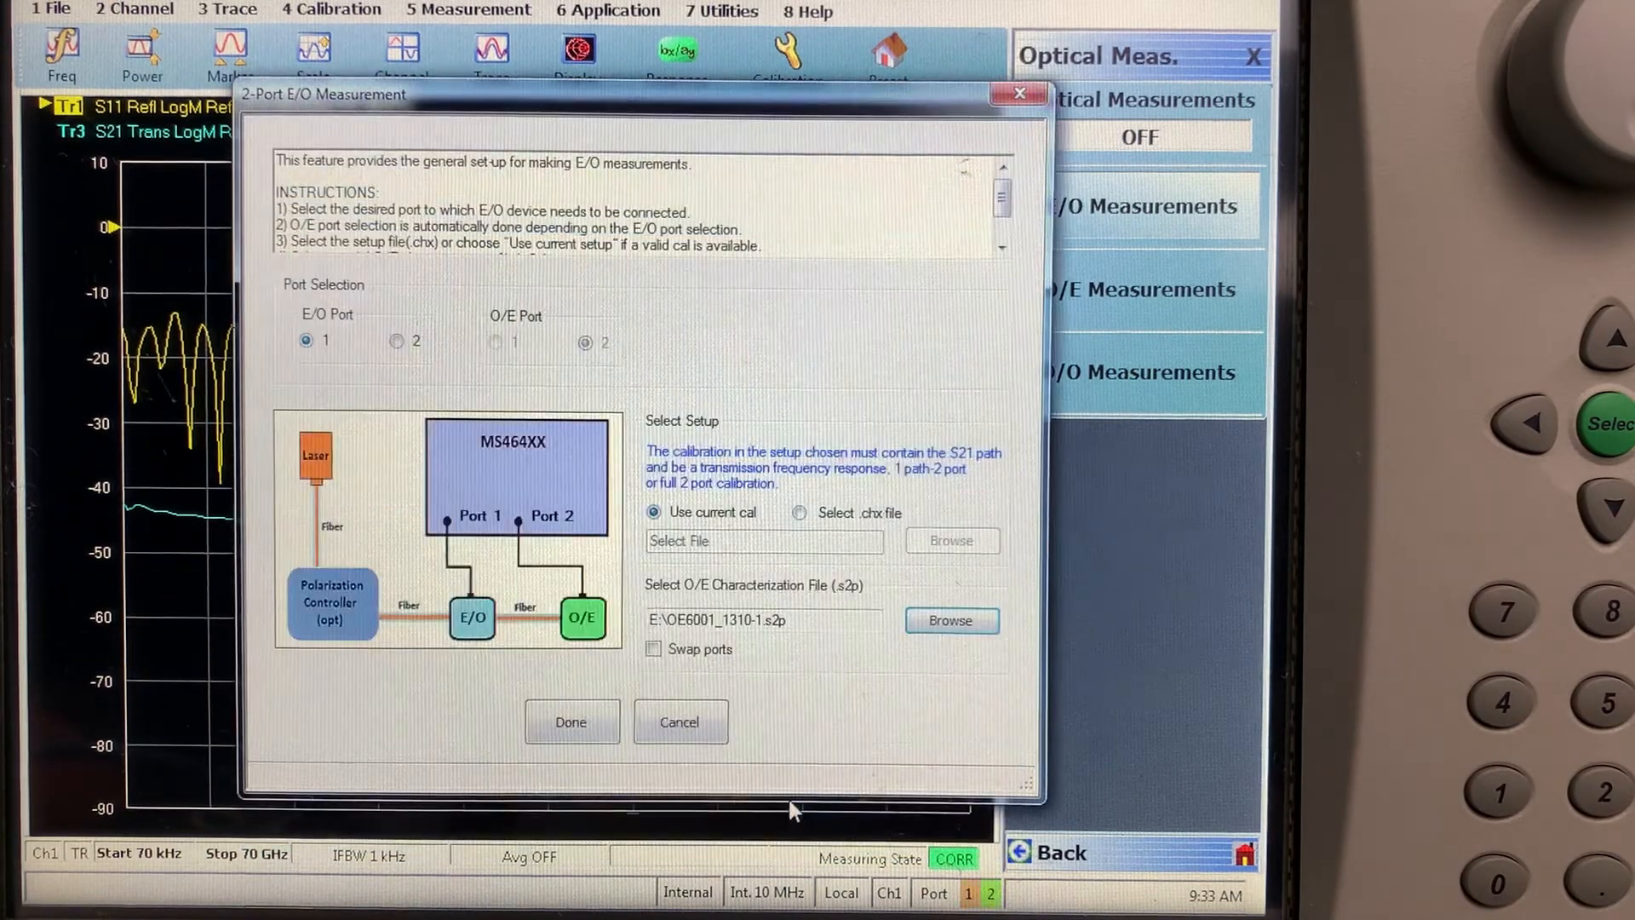
click(571, 722)
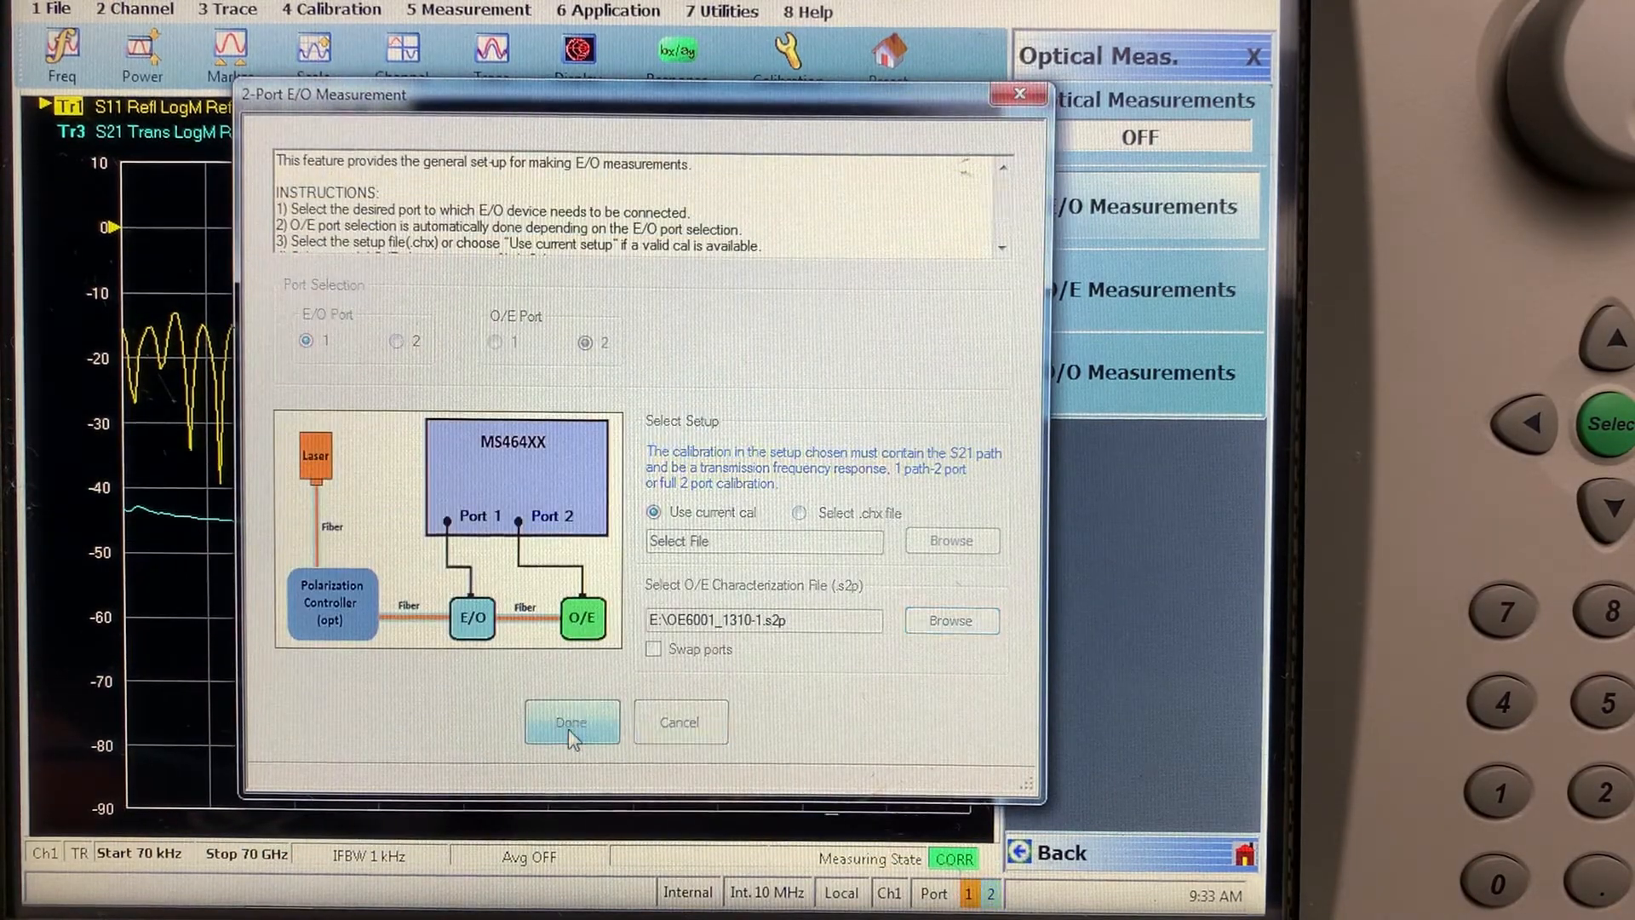
click(570, 721)
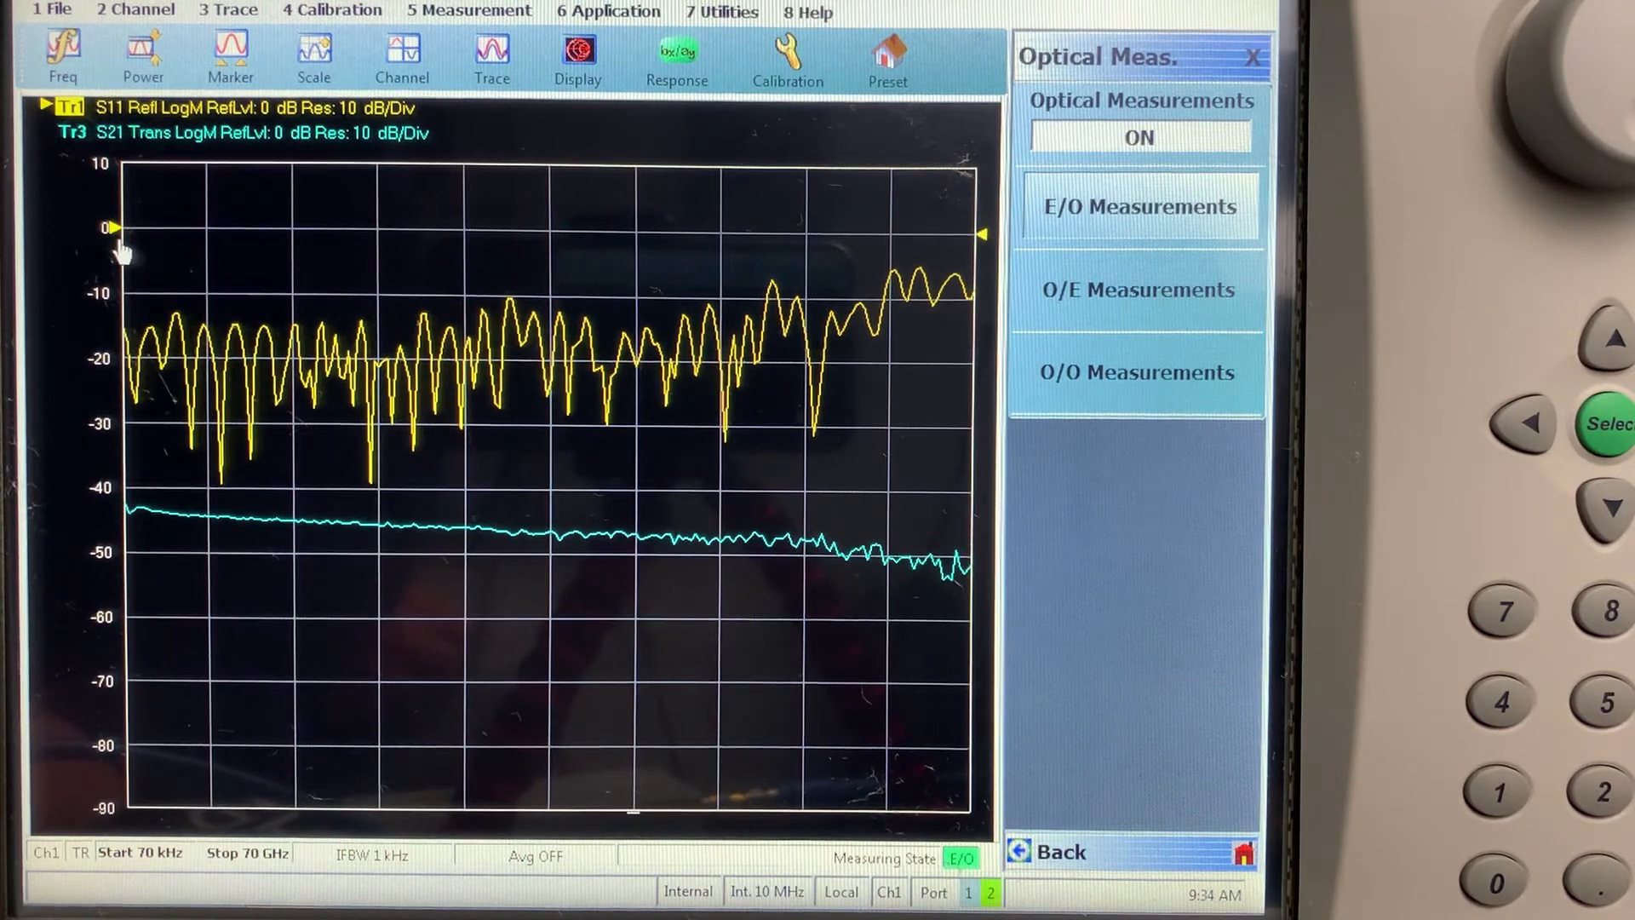
mouse_move(490, 395)
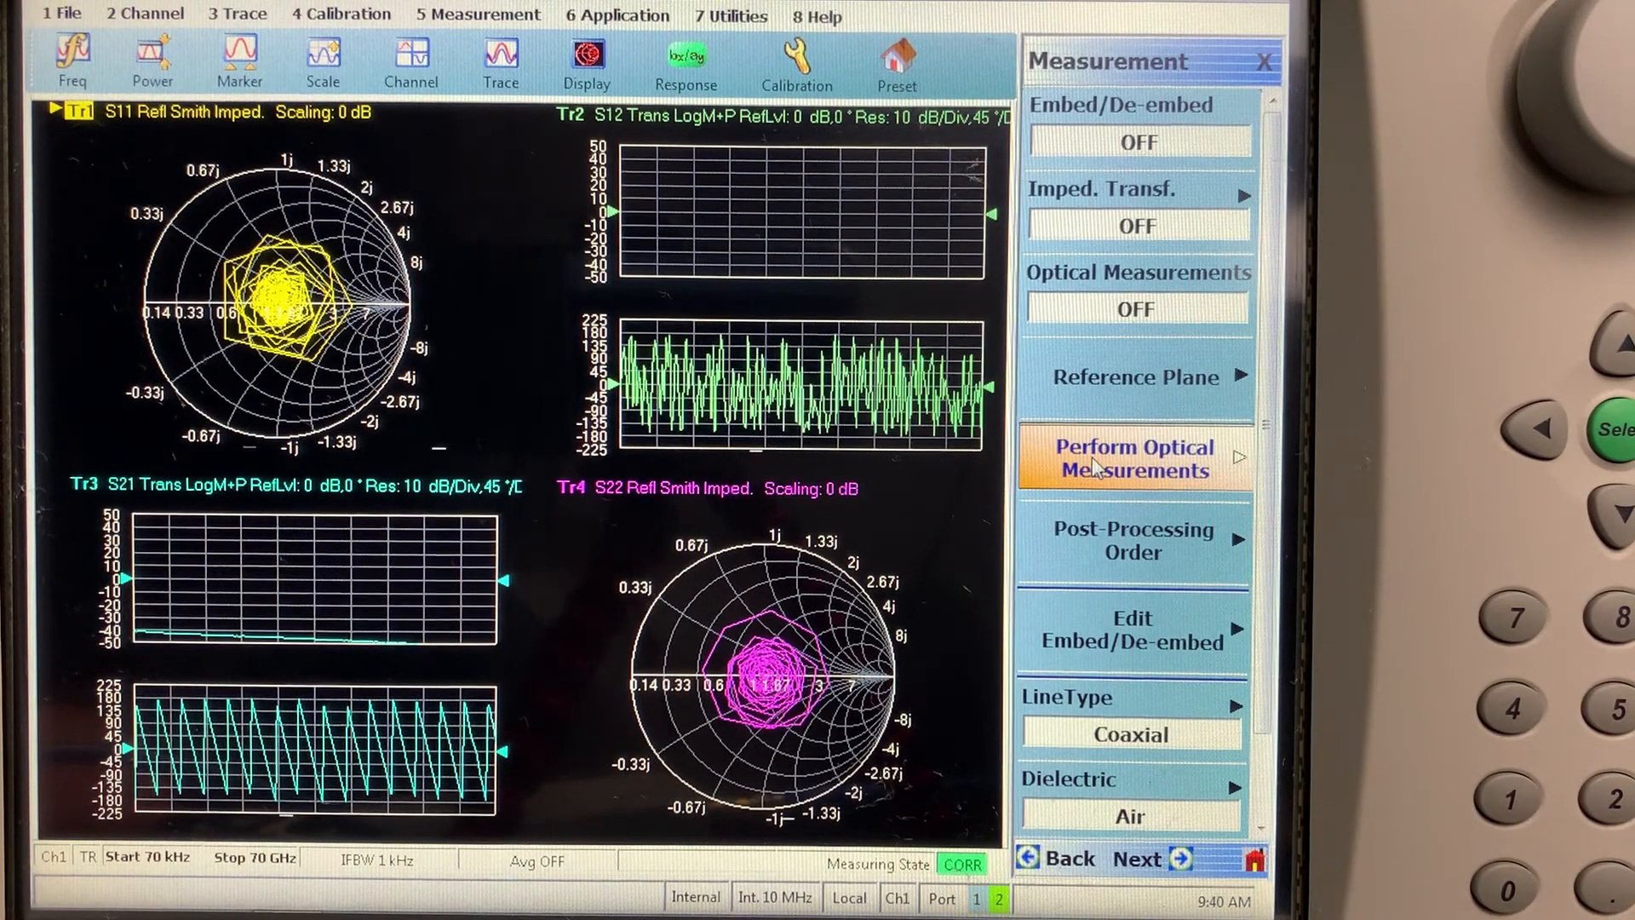
Step: Start the O/E measurement using the current cal and the MN4775A-0071 E/O file
click(1133, 458)
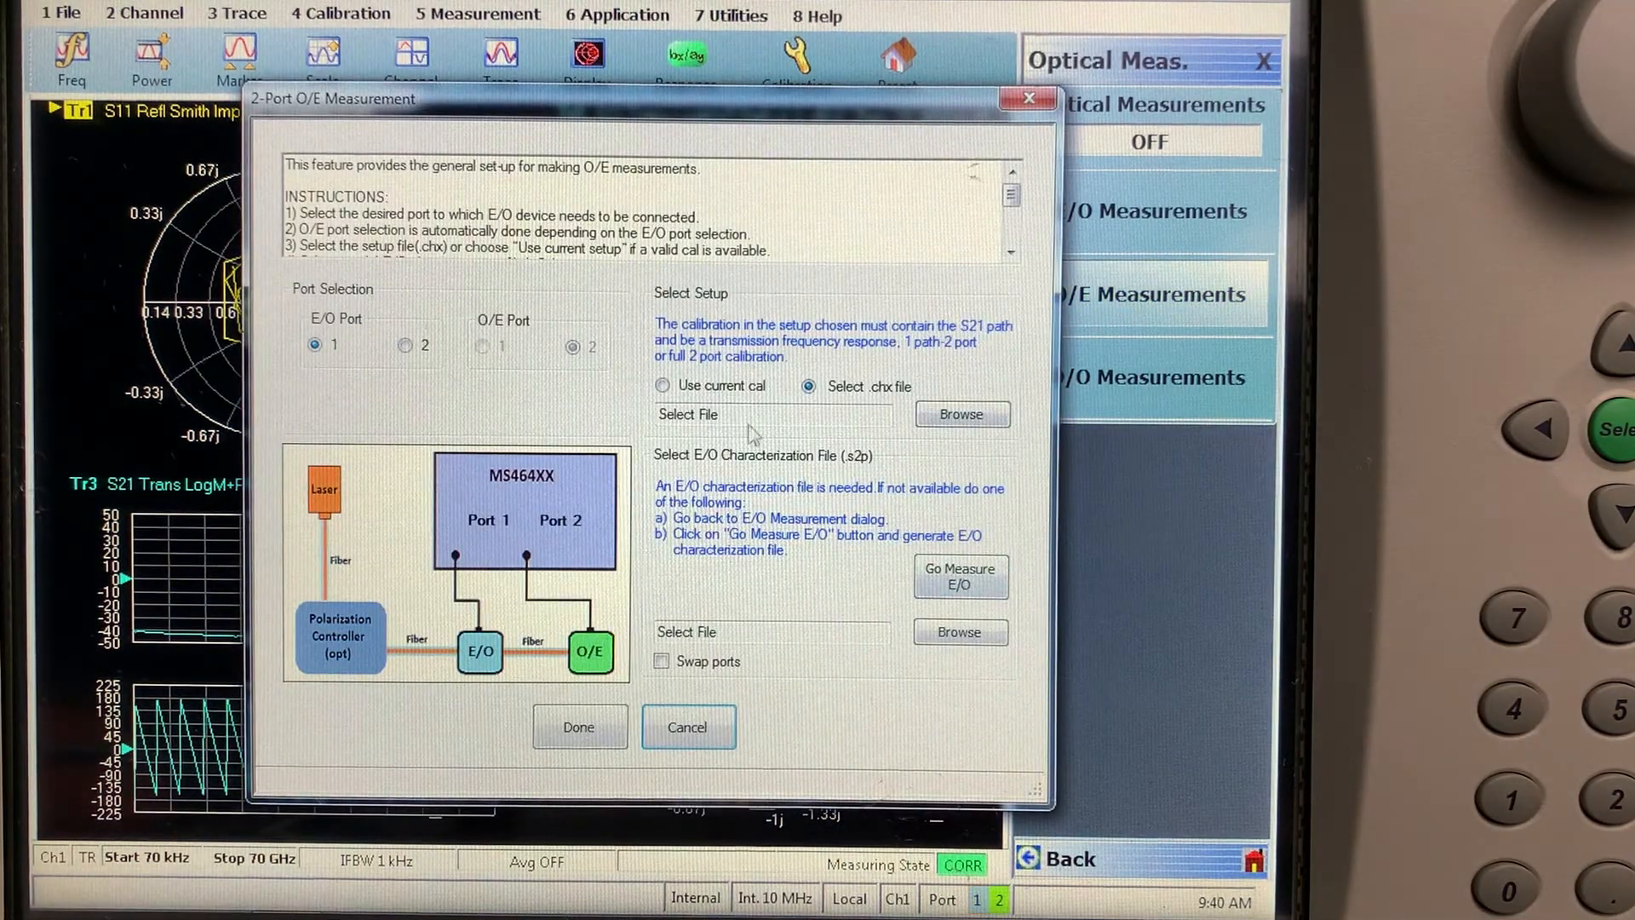
click(662, 385)
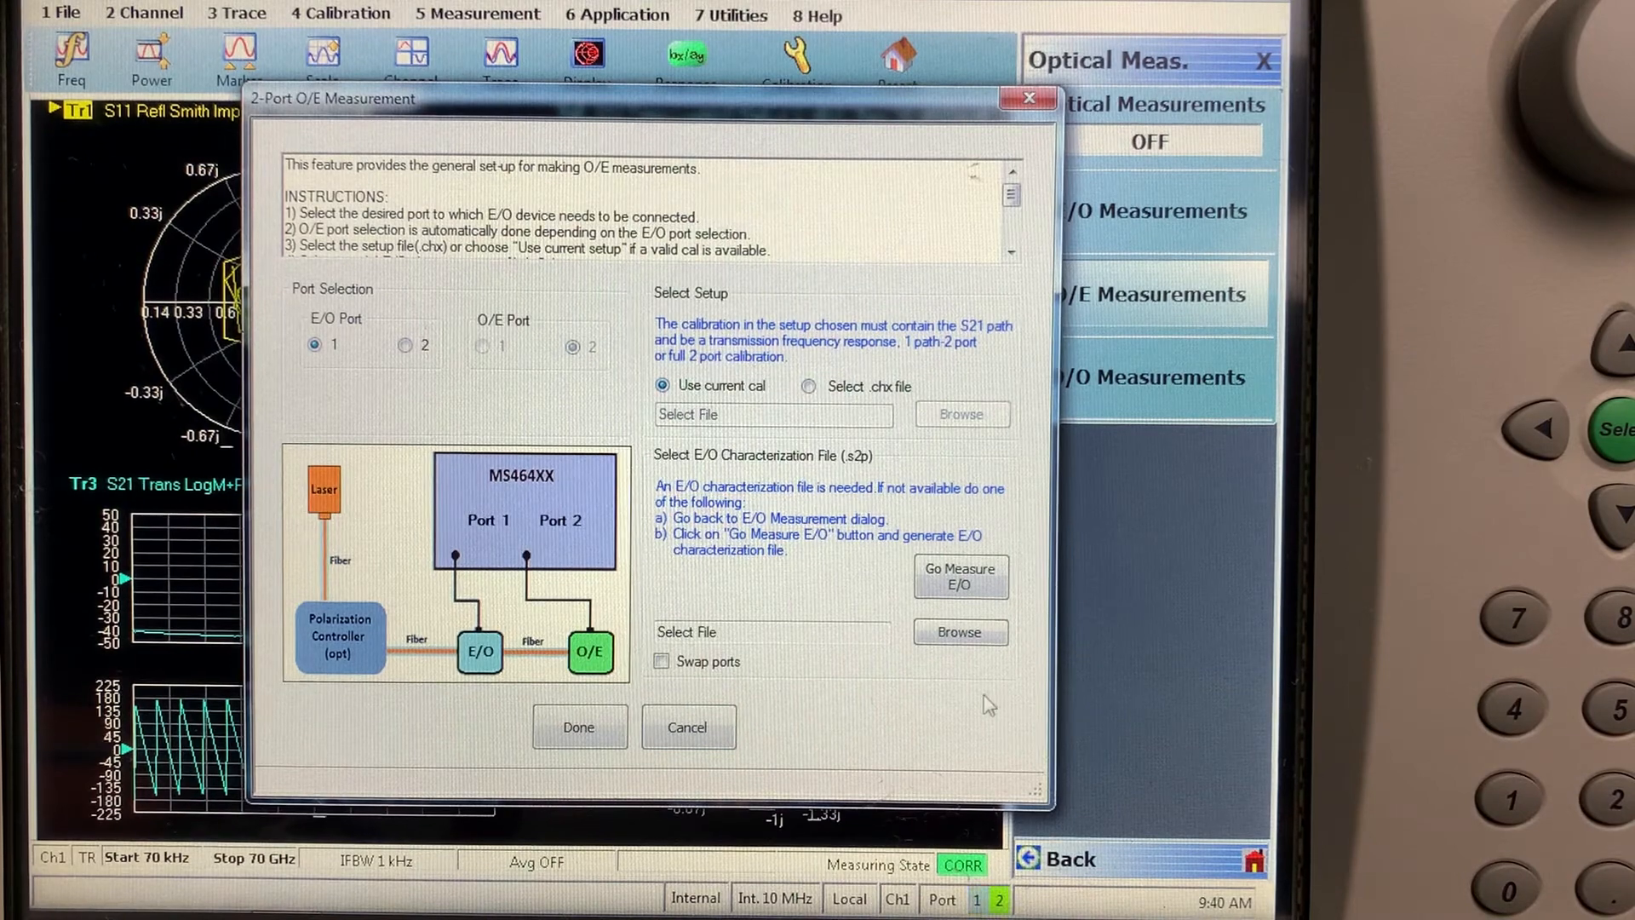
click(957, 631)
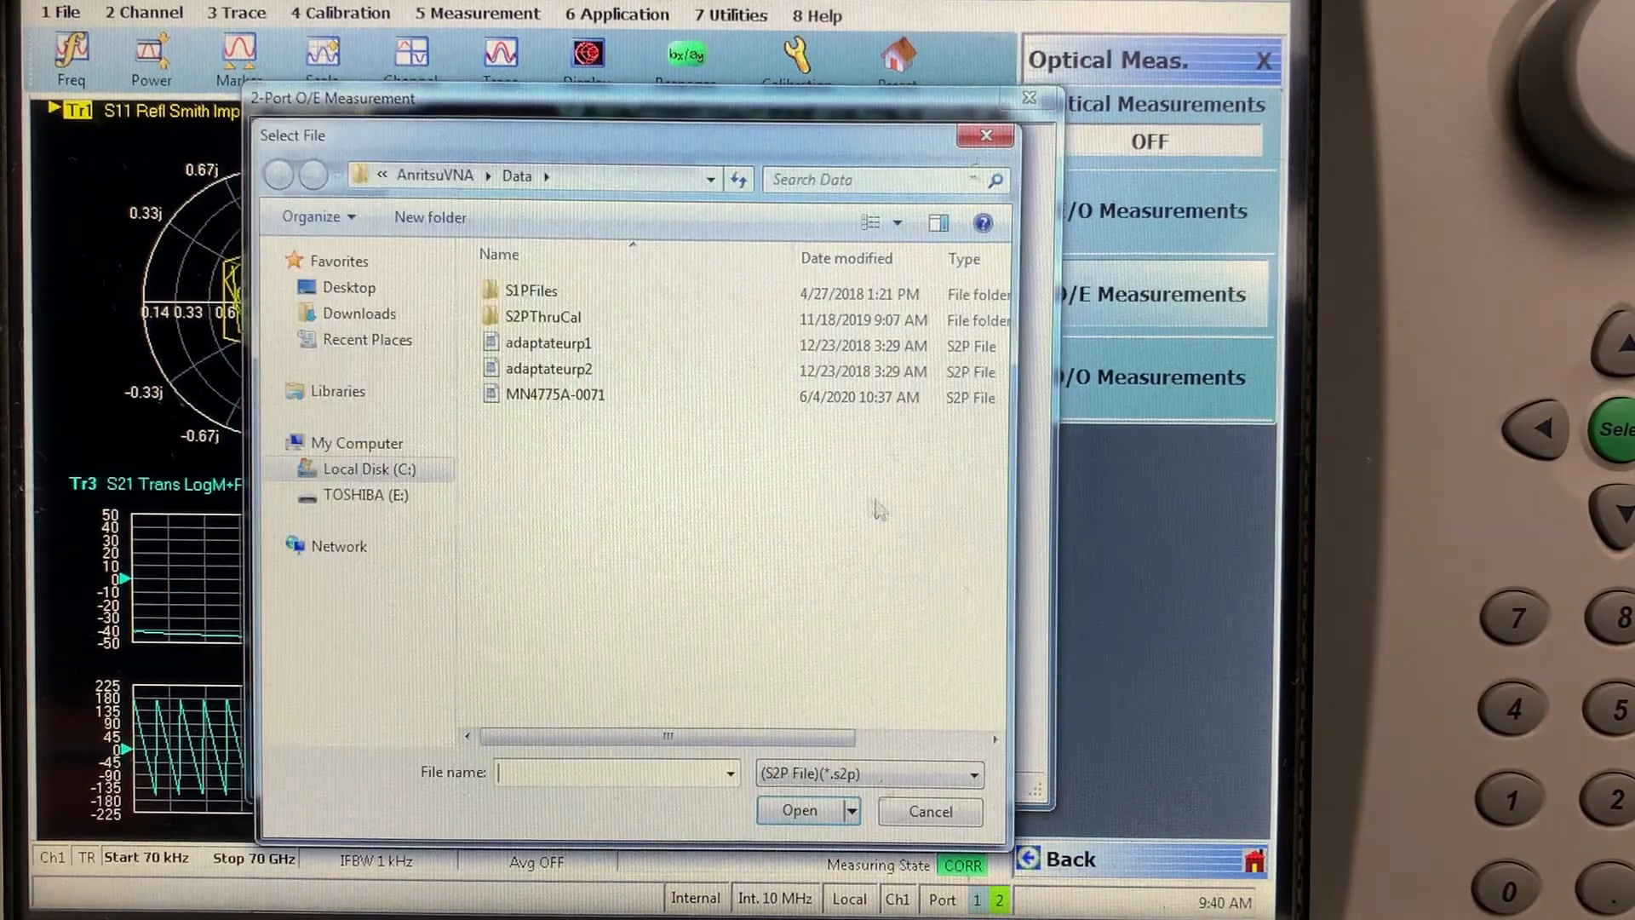
click(556, 394)
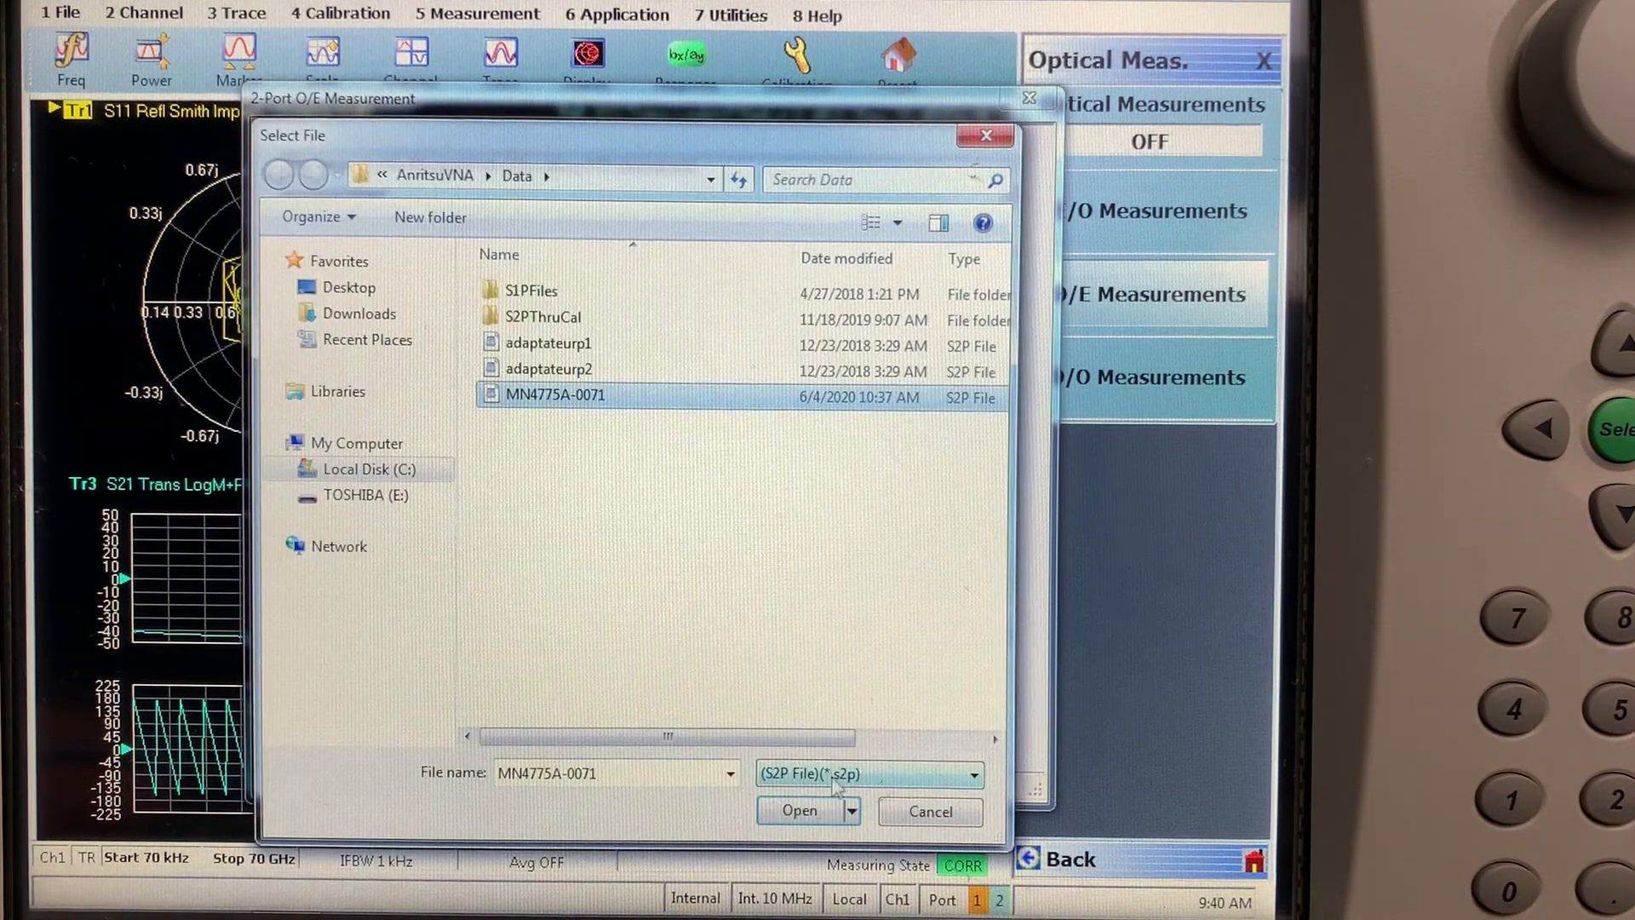
click(798, 811)
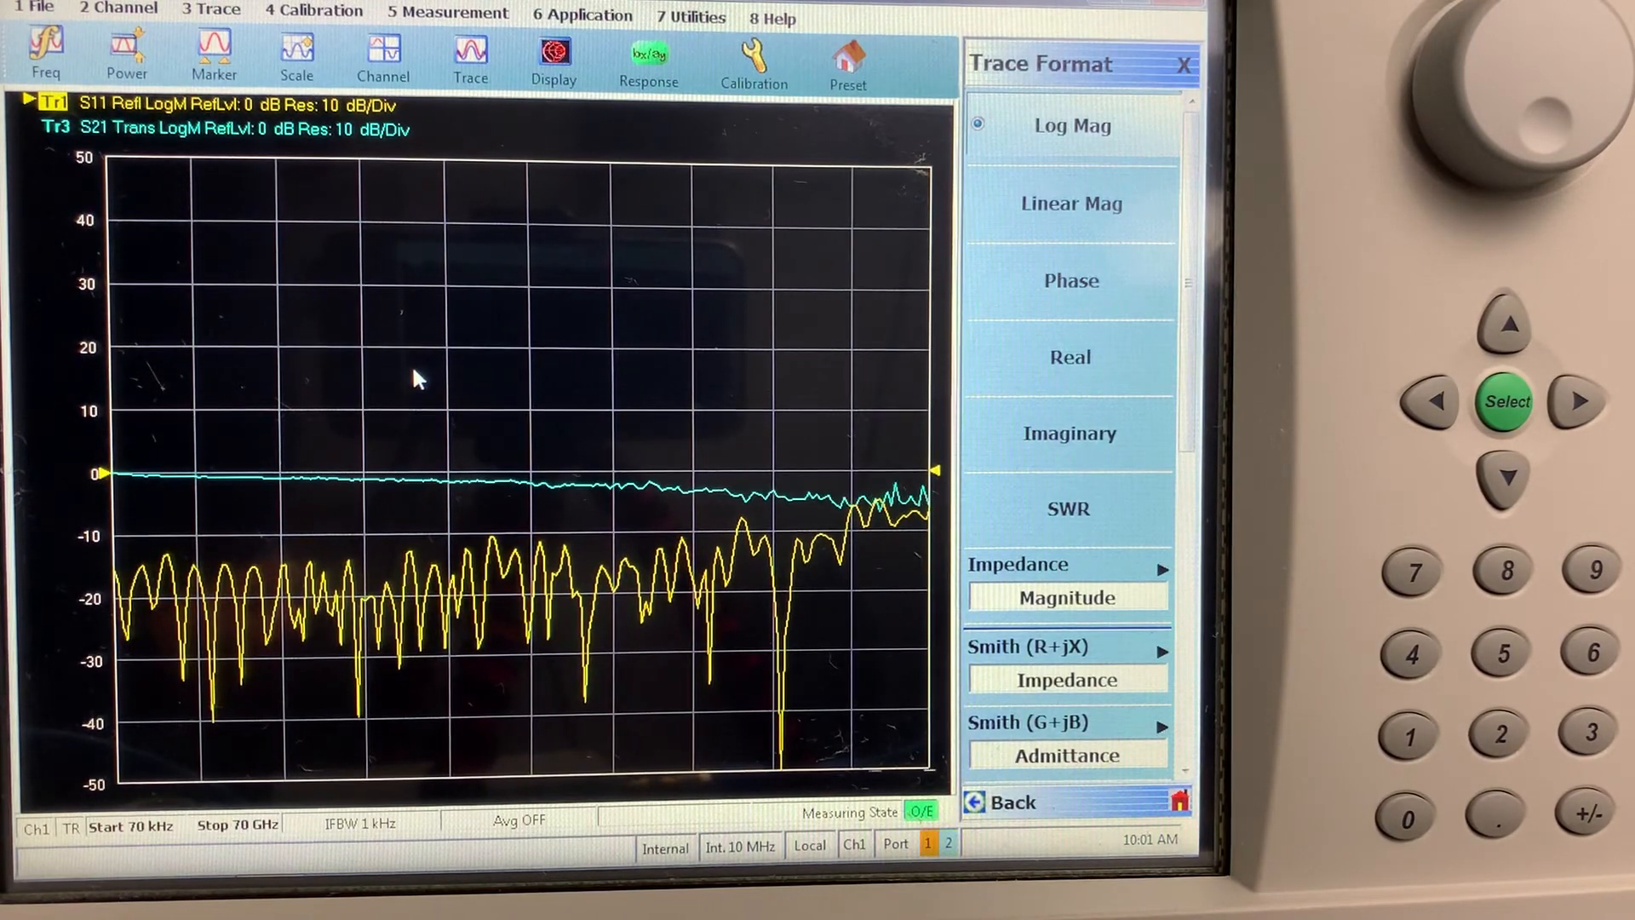
mouse_move(483, 344)
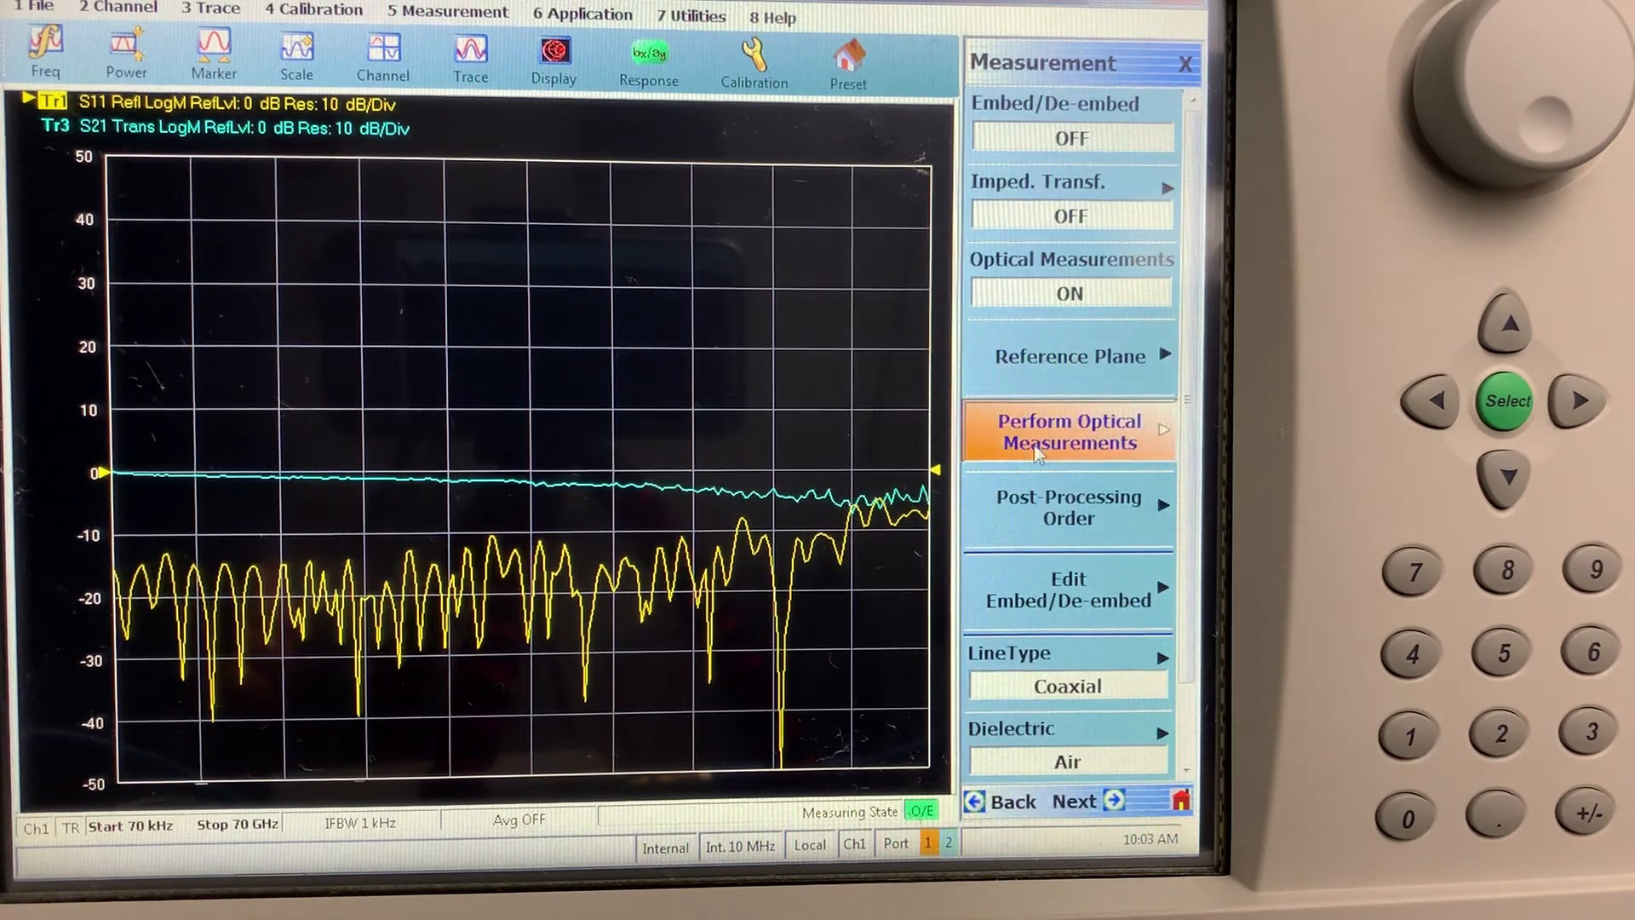
Step: Open the optical measurement choices while the O/E measurement stays active
click(1068, 432)
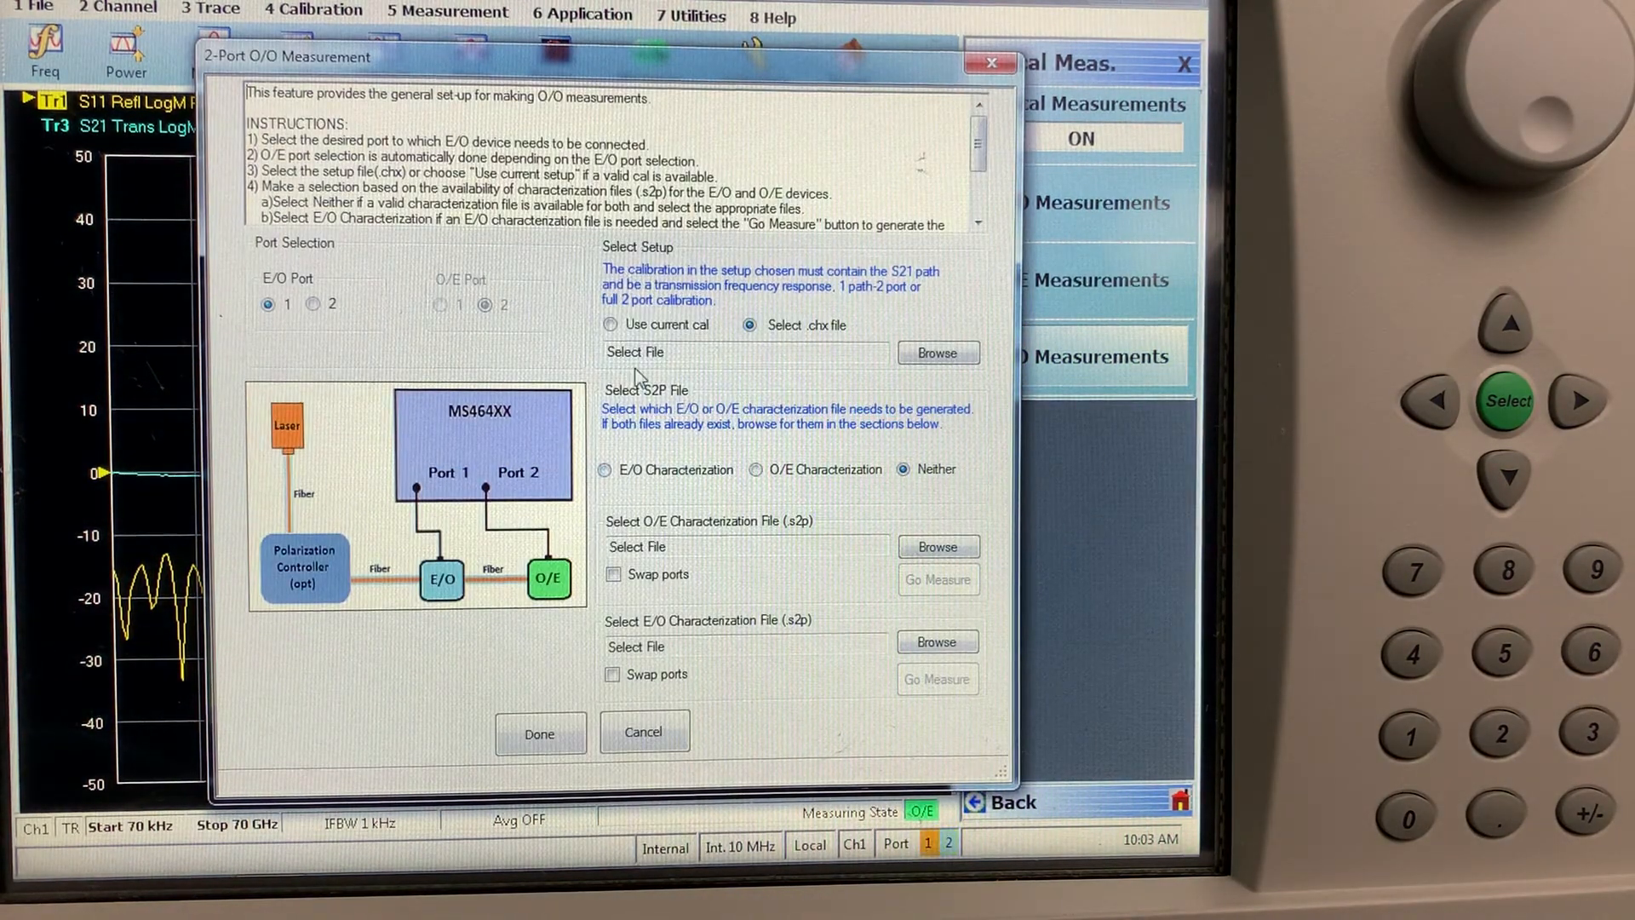
Step: Use the current cal and load OE6001_1310 and MN4775A-0071-2 files for O/O
click(610, 324)
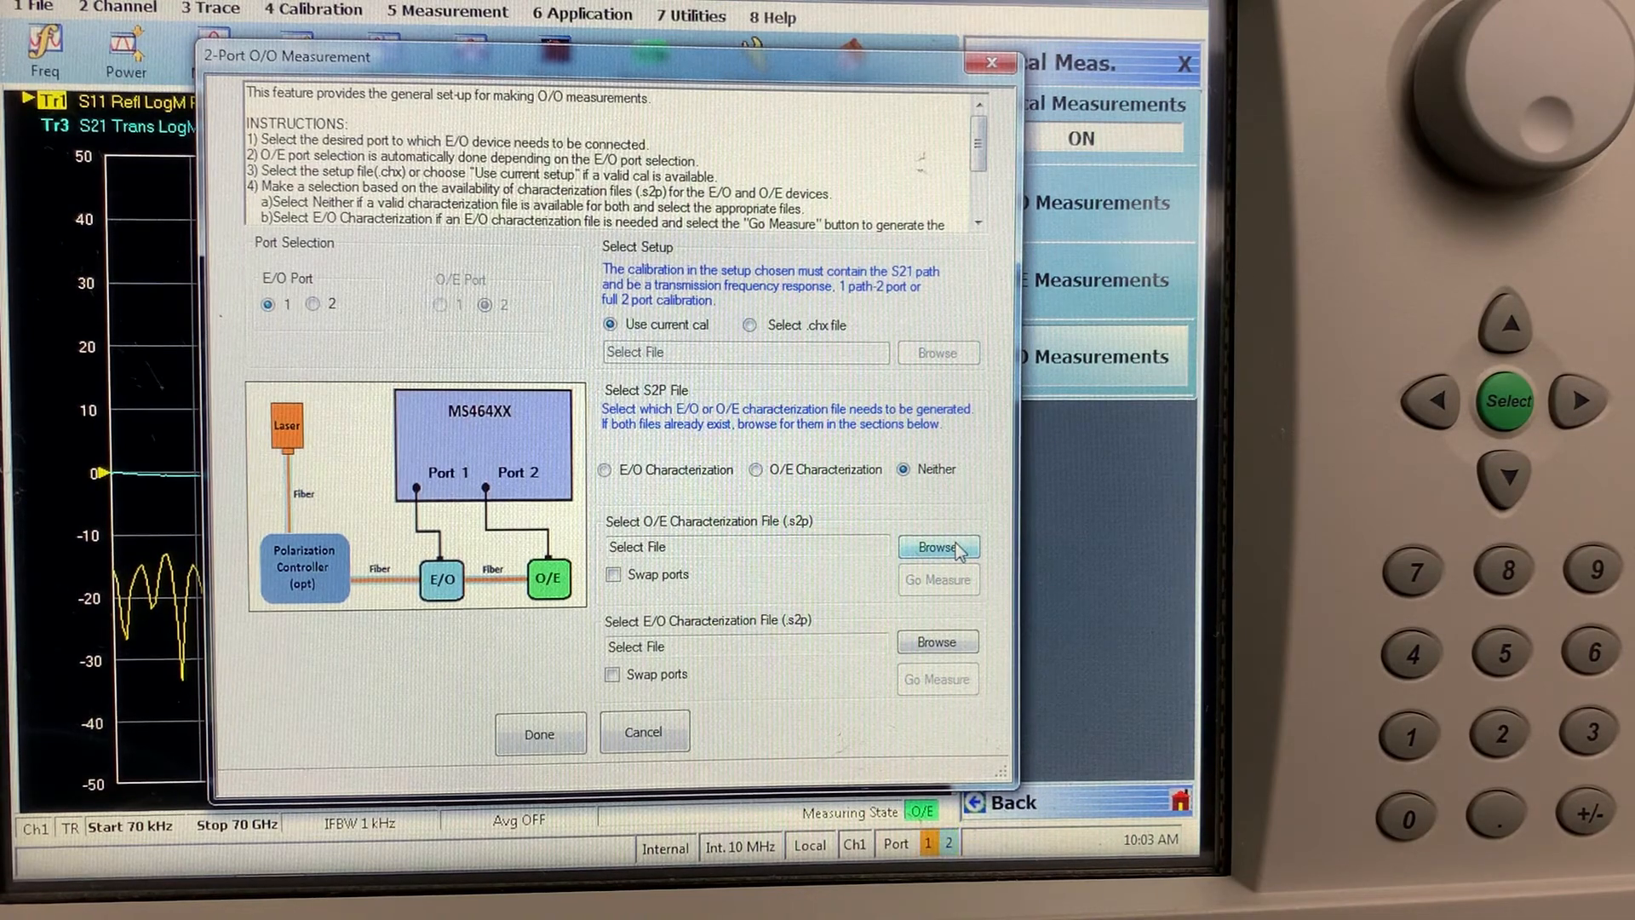
click(934, 547)
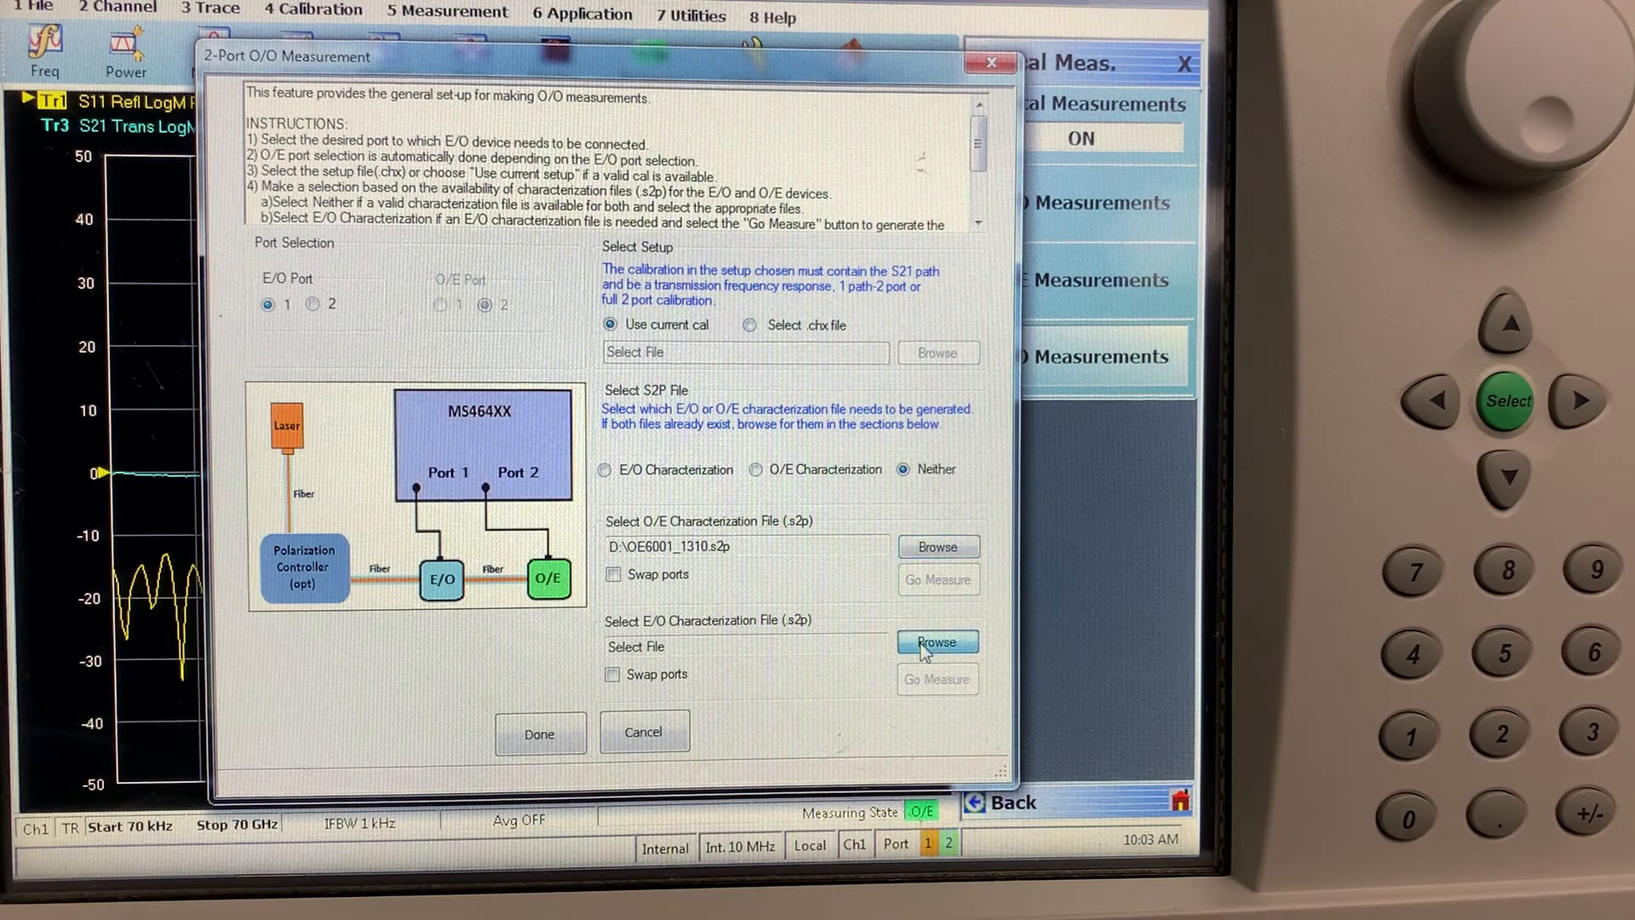
click(935, 641)
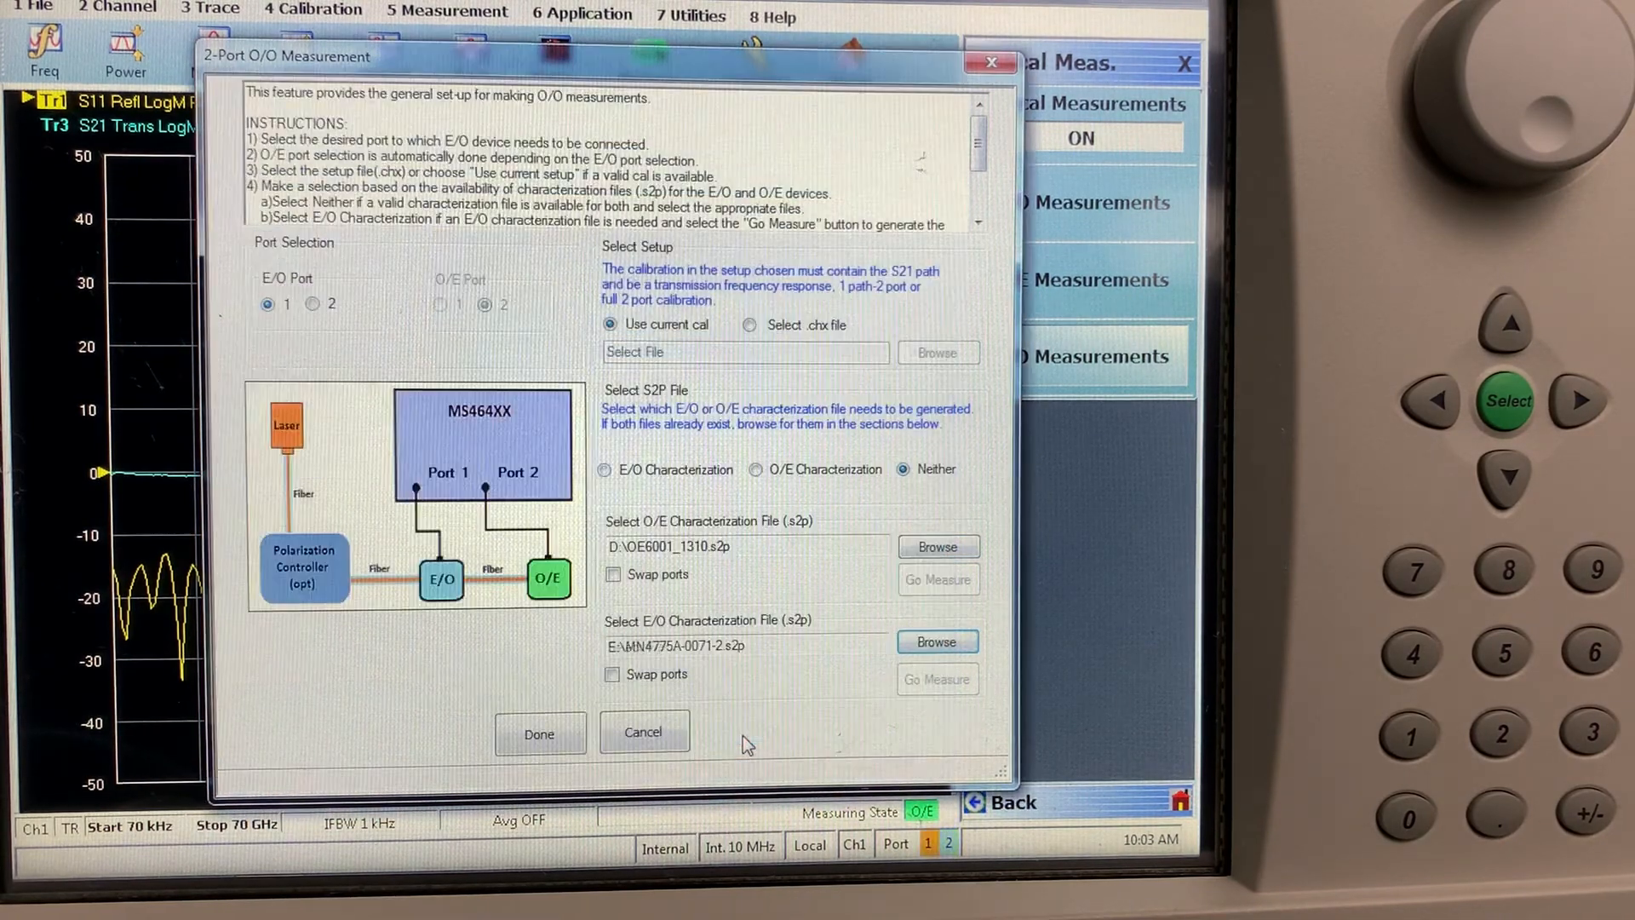